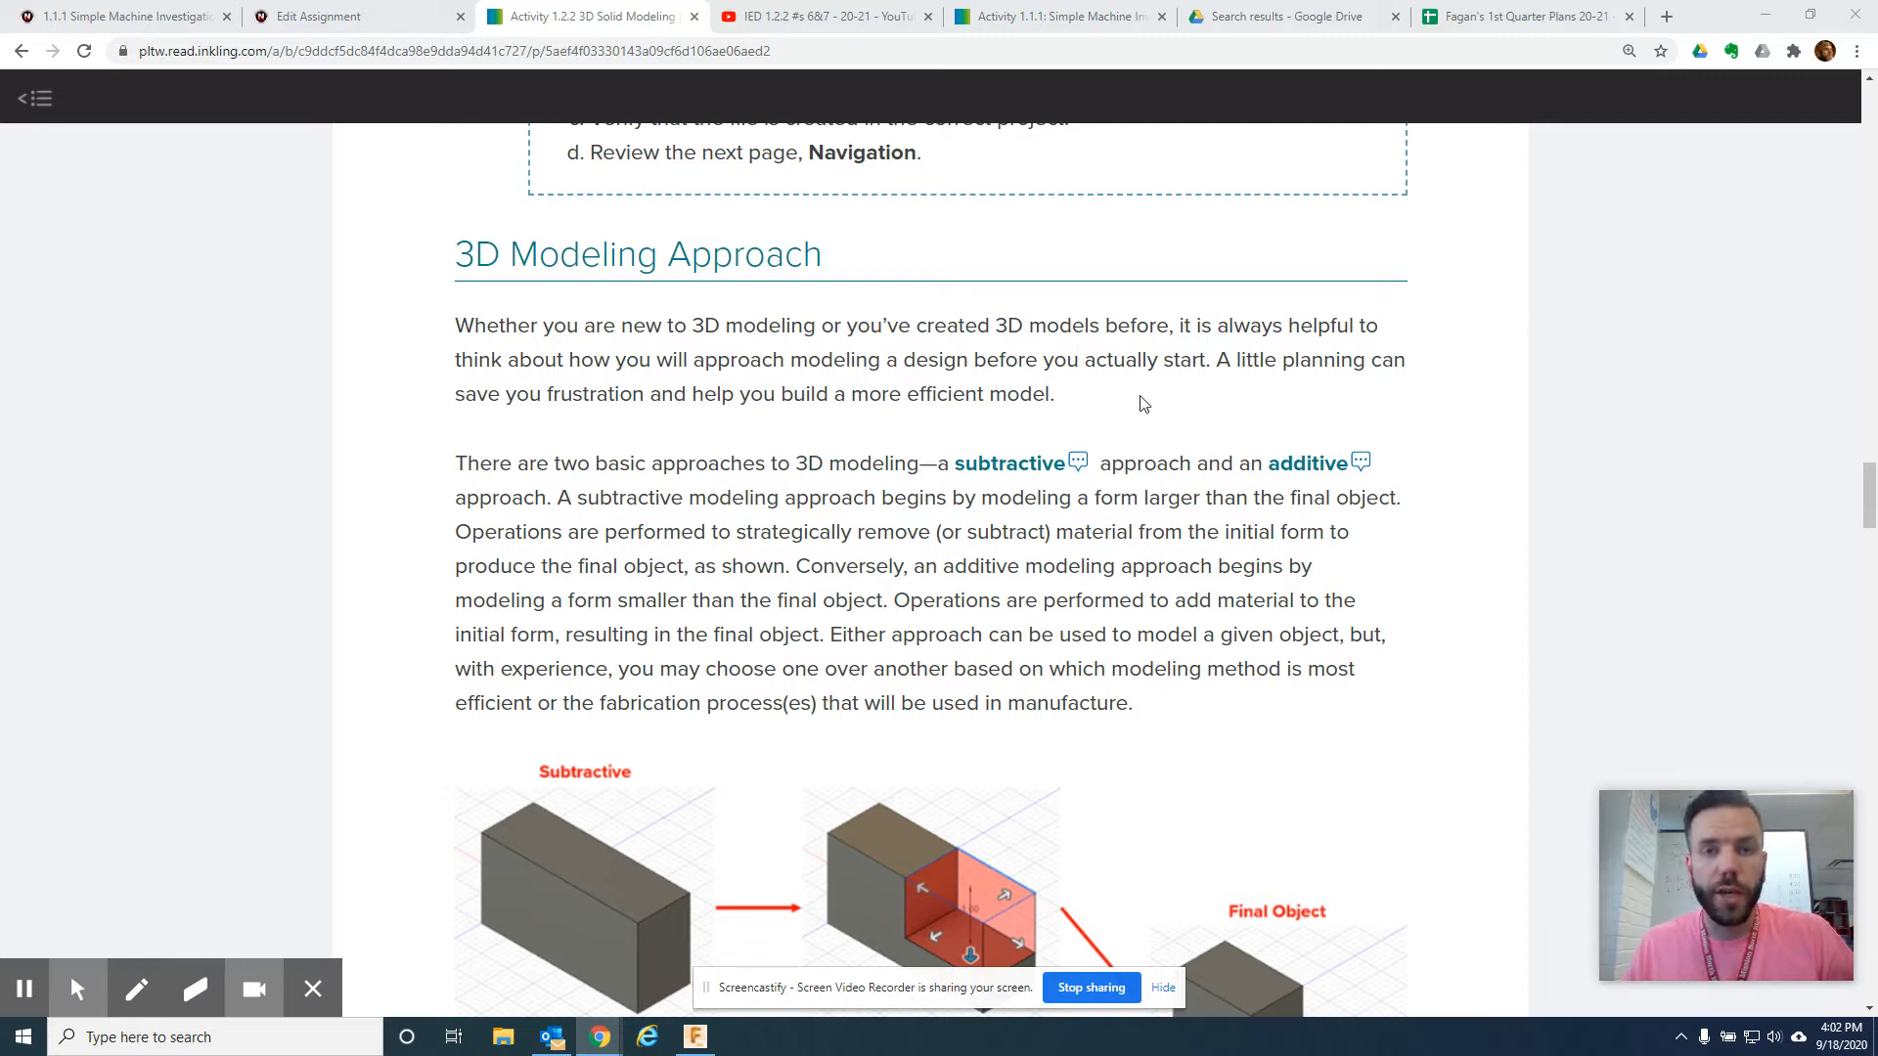
mouse_move(1158, 436)
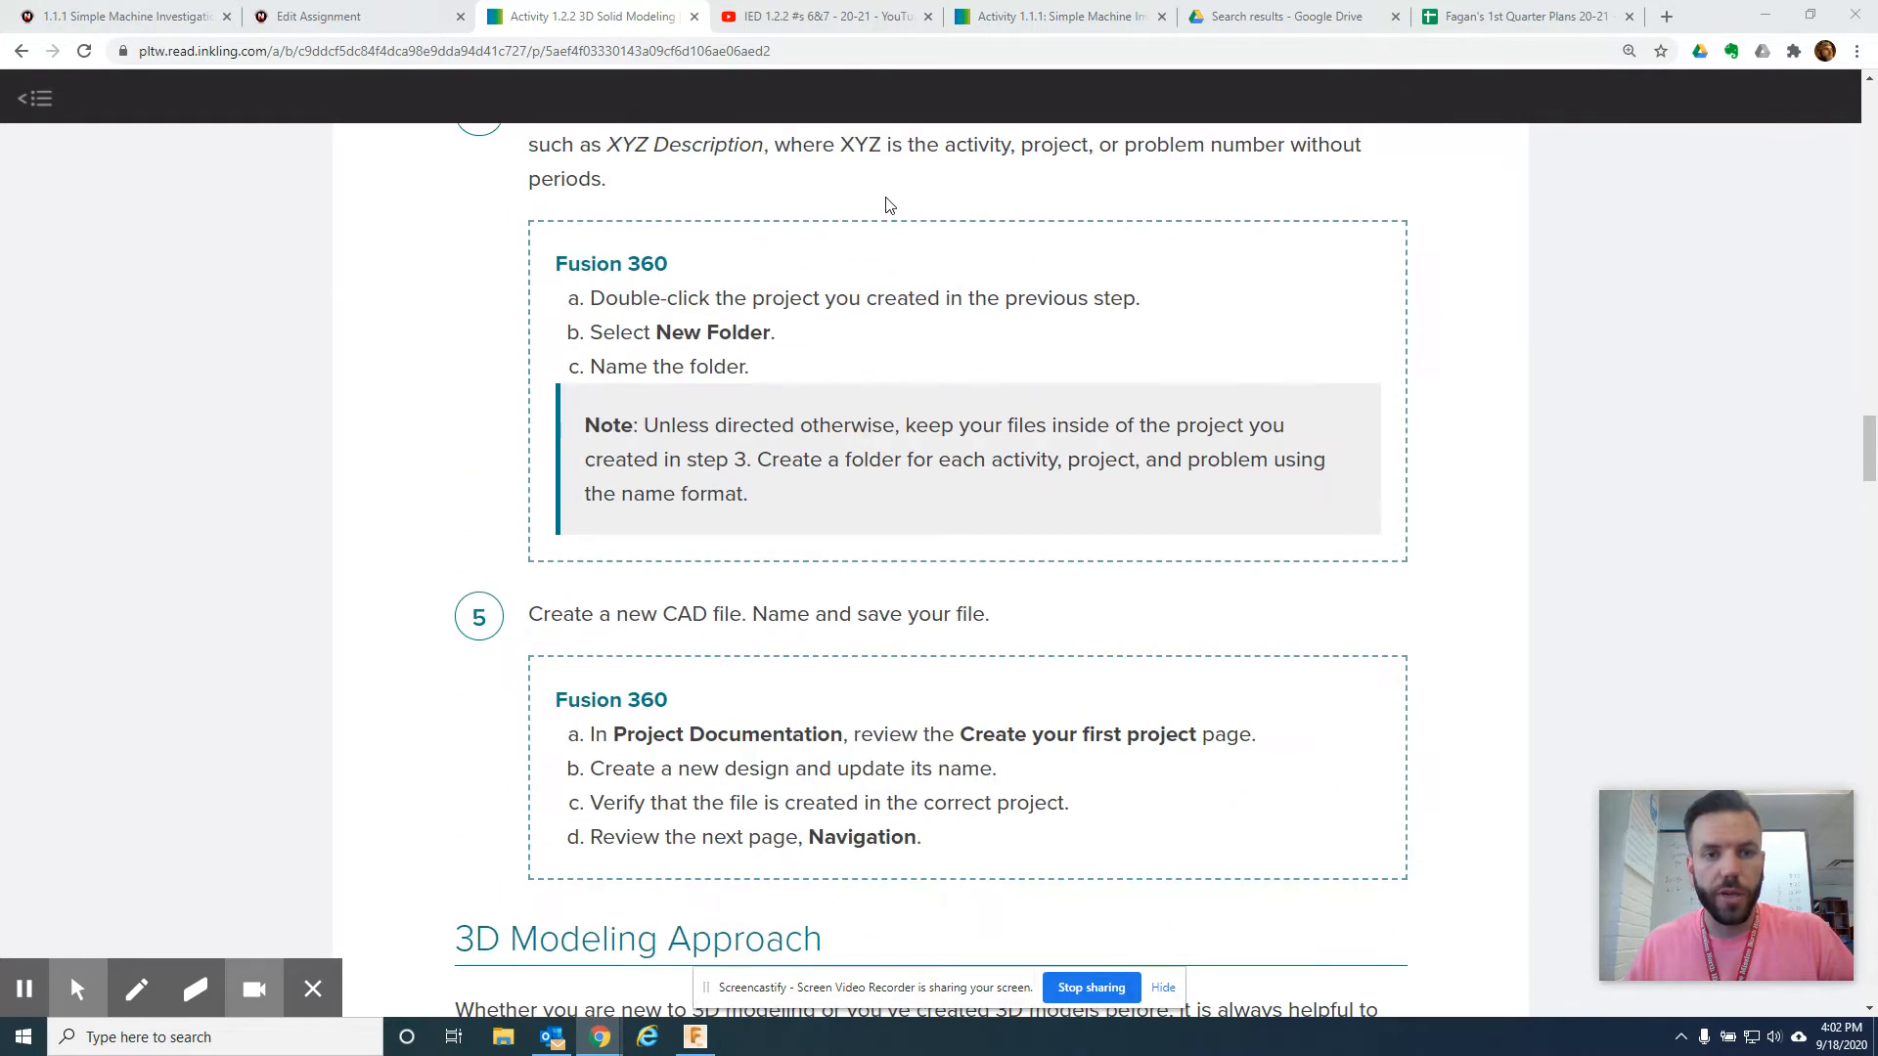
- Scroll past the 3D Modeling Approach section to step 6 and Figure 3
scroll("down", 3)
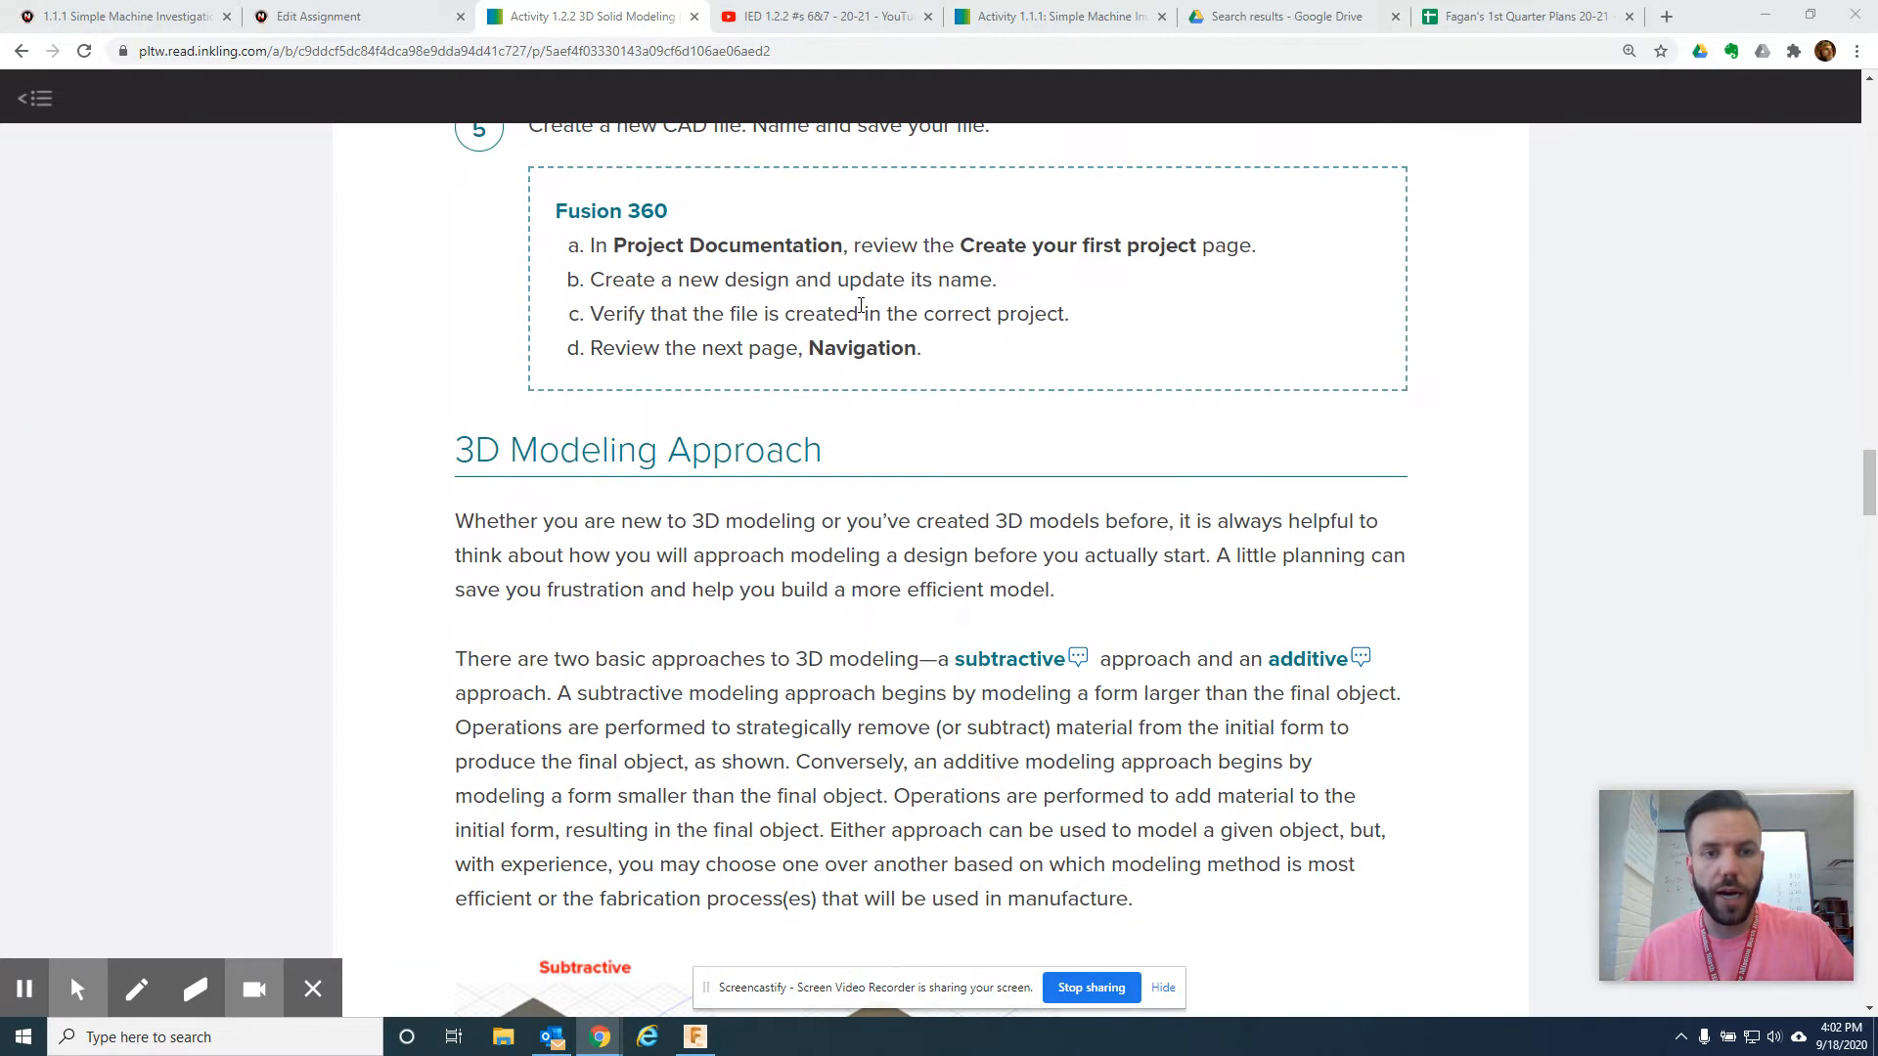
scroll("down", 3)
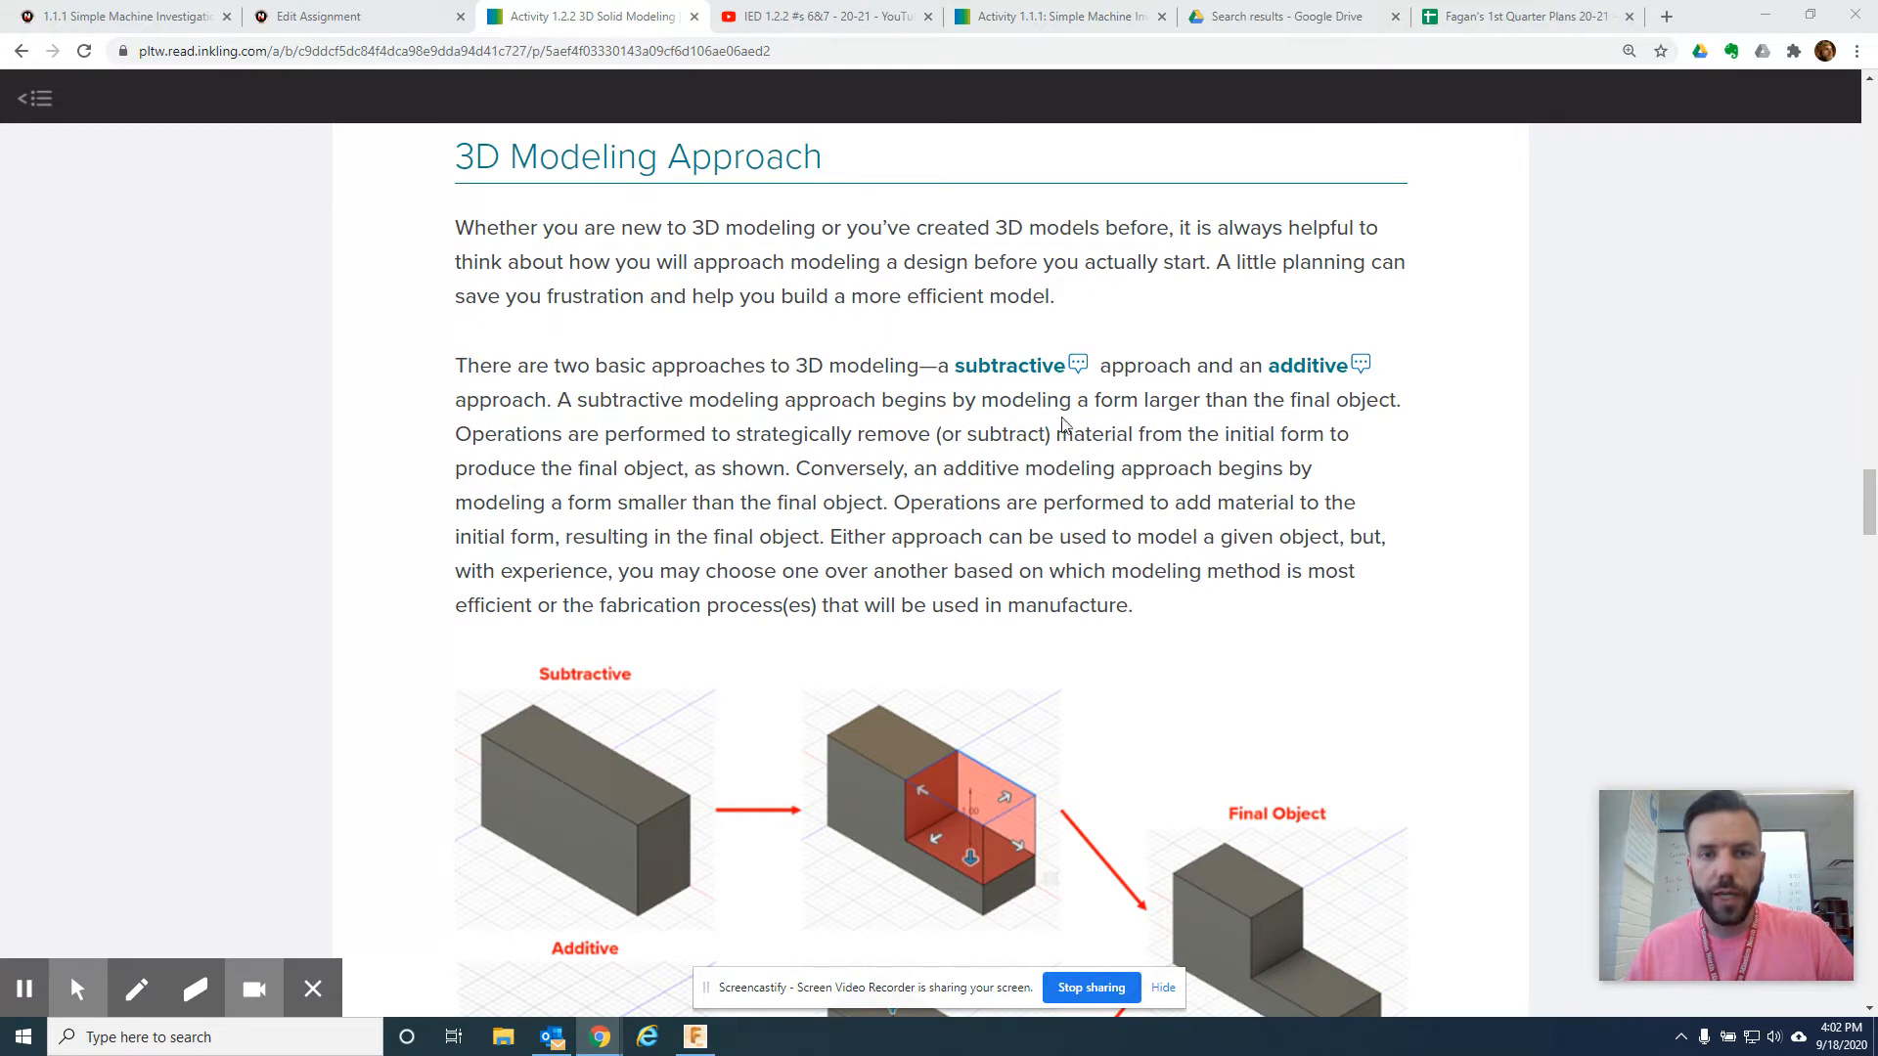
scroll("down", 3)
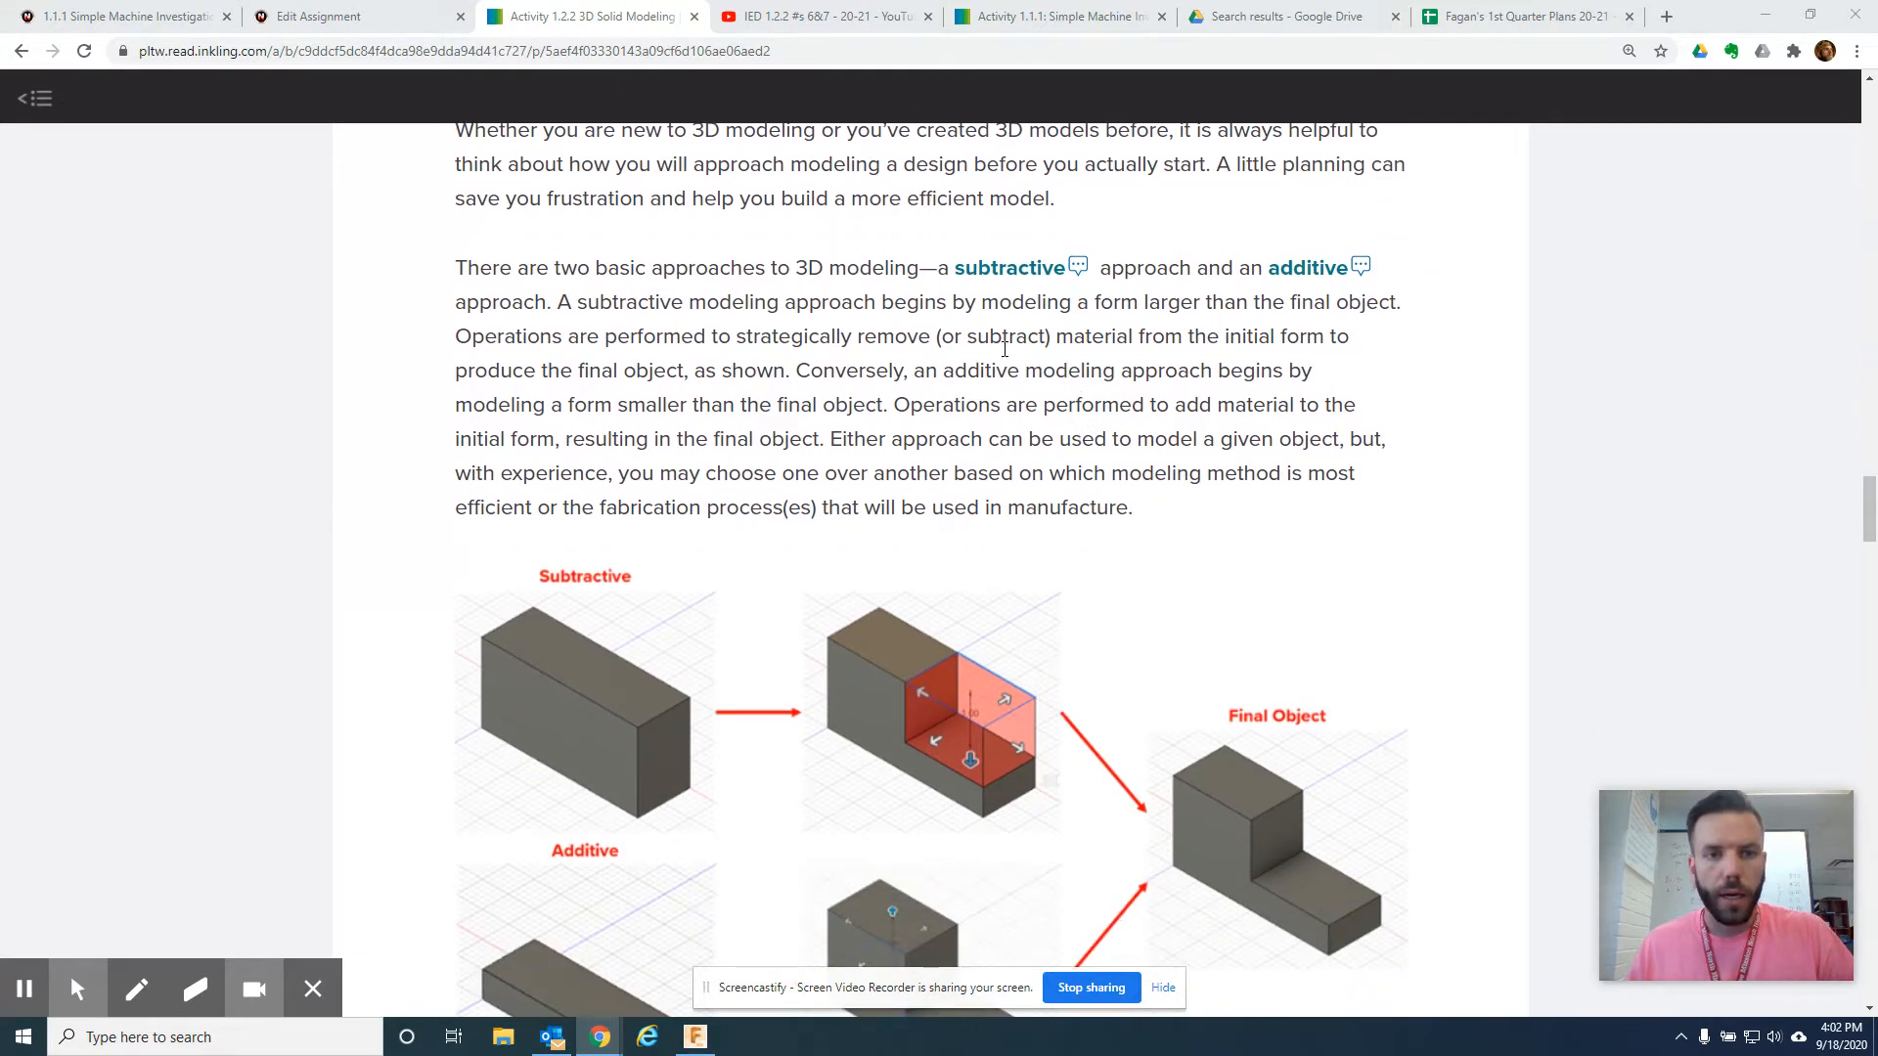
scroll("down", 3)
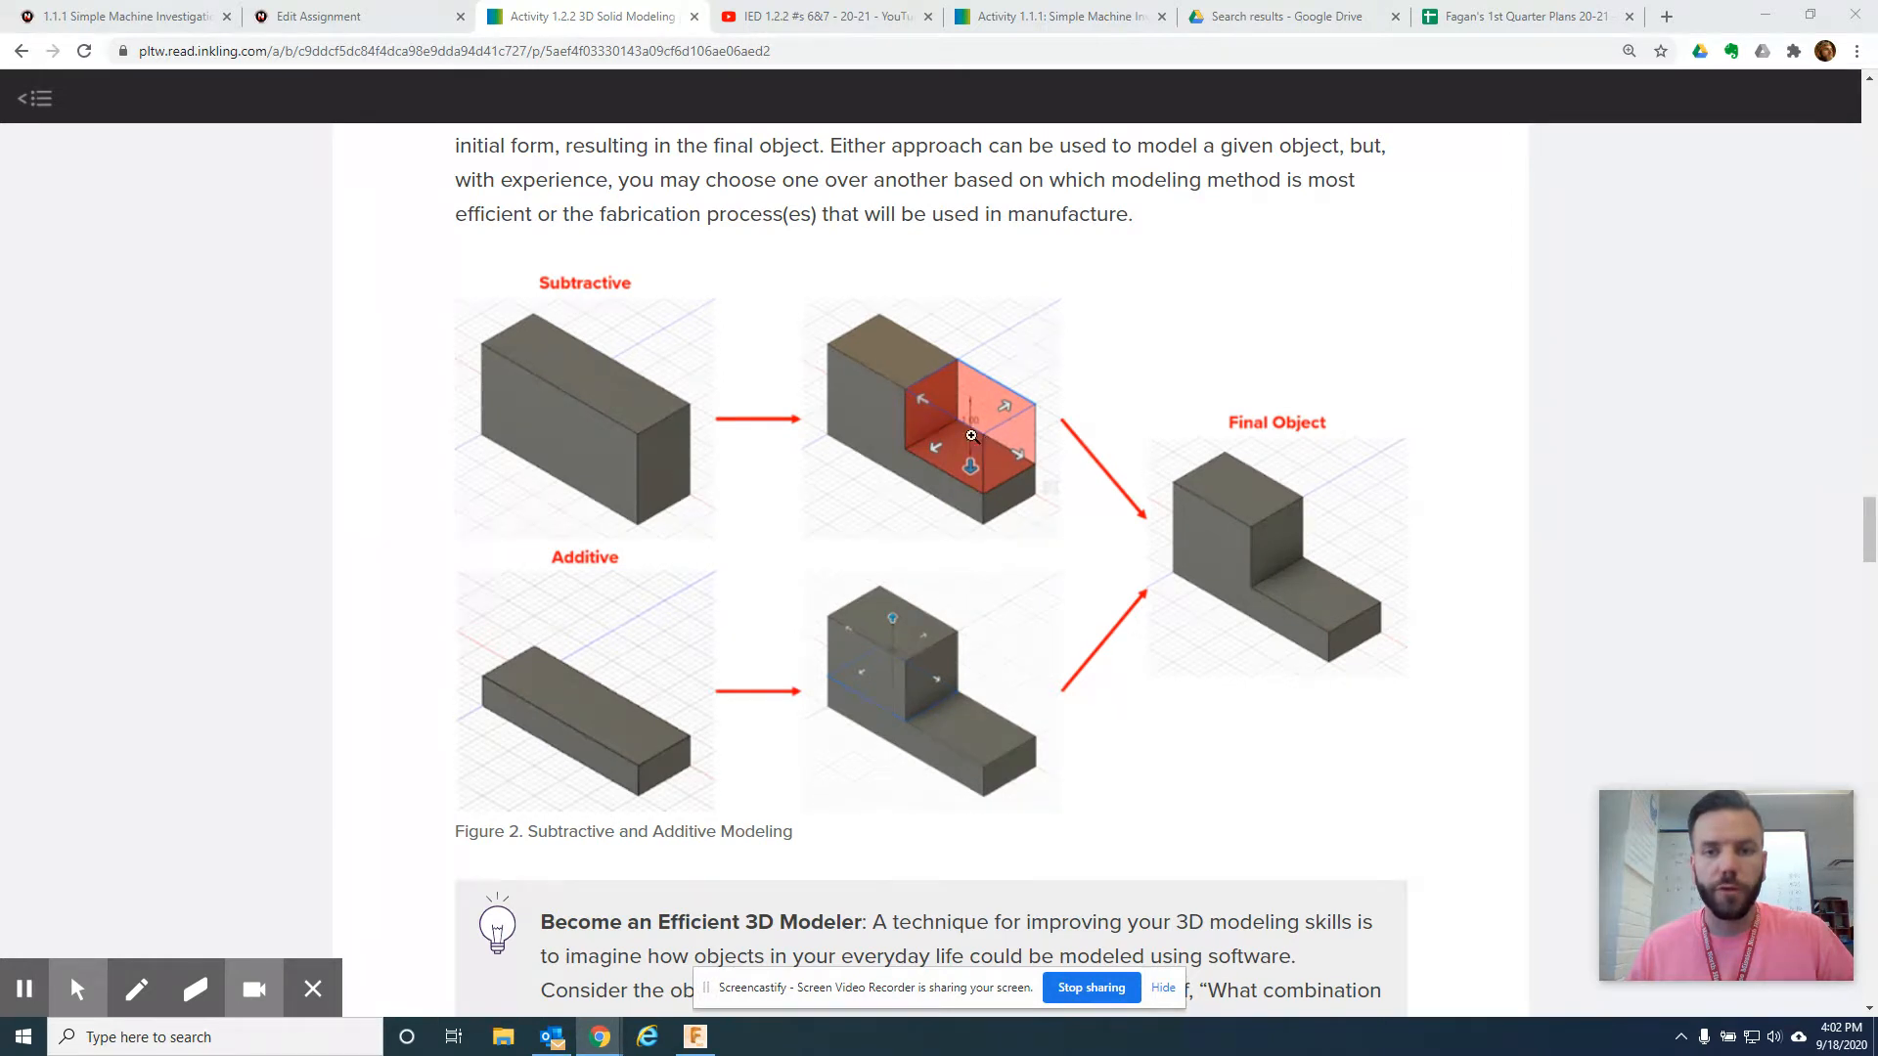
scroll("down", 3)
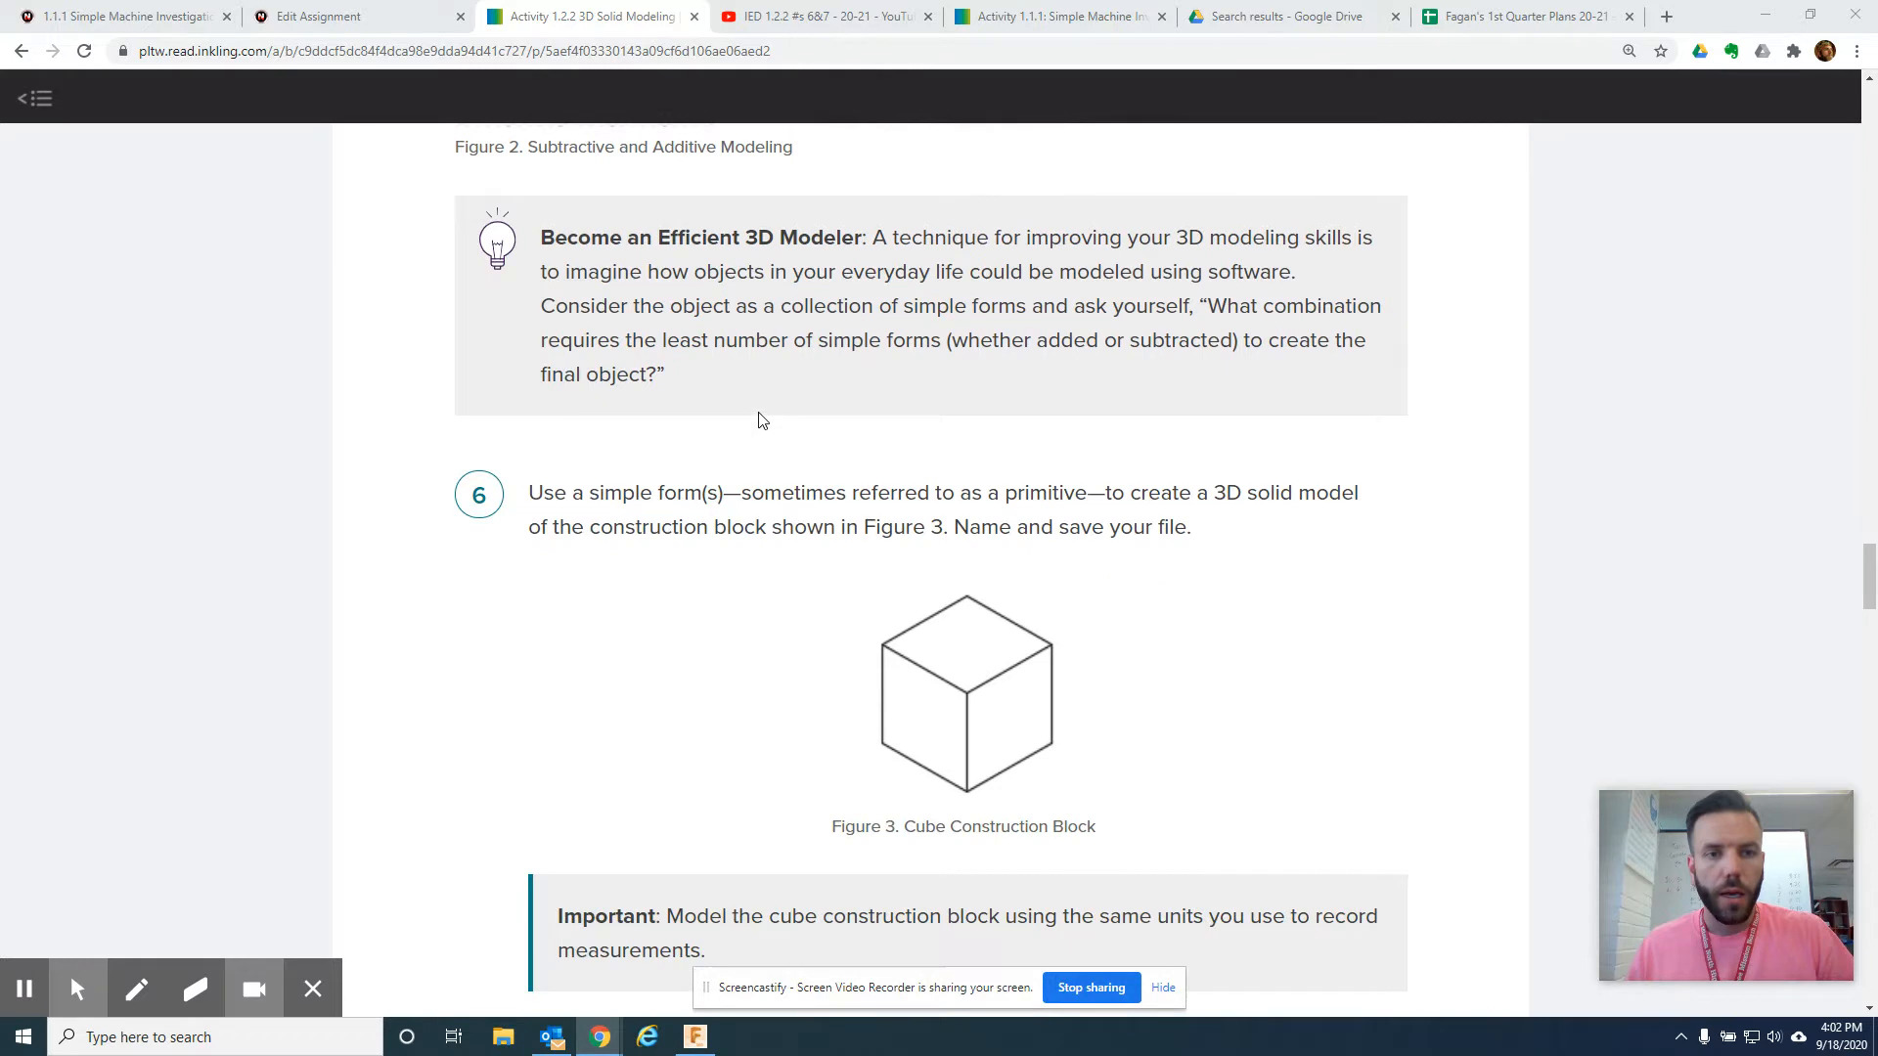
mouse_move(742, 453)
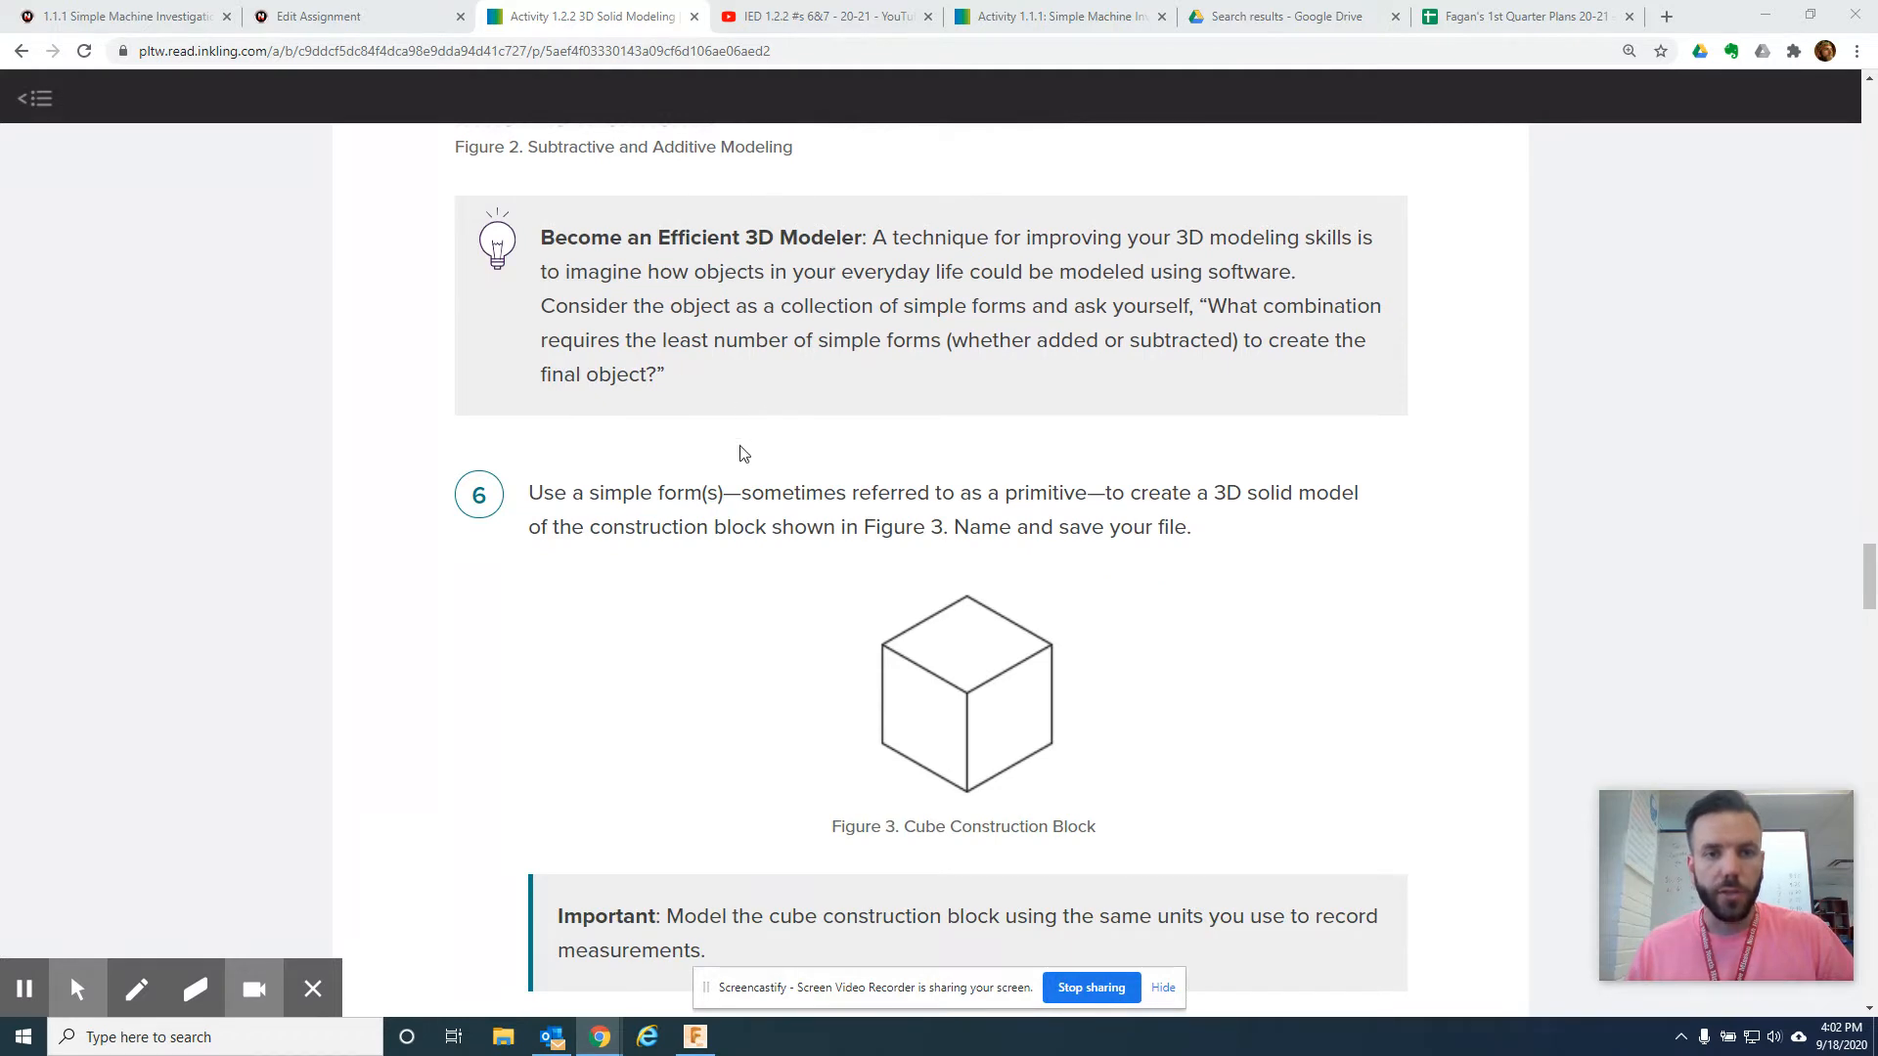
scroll("down", 3)
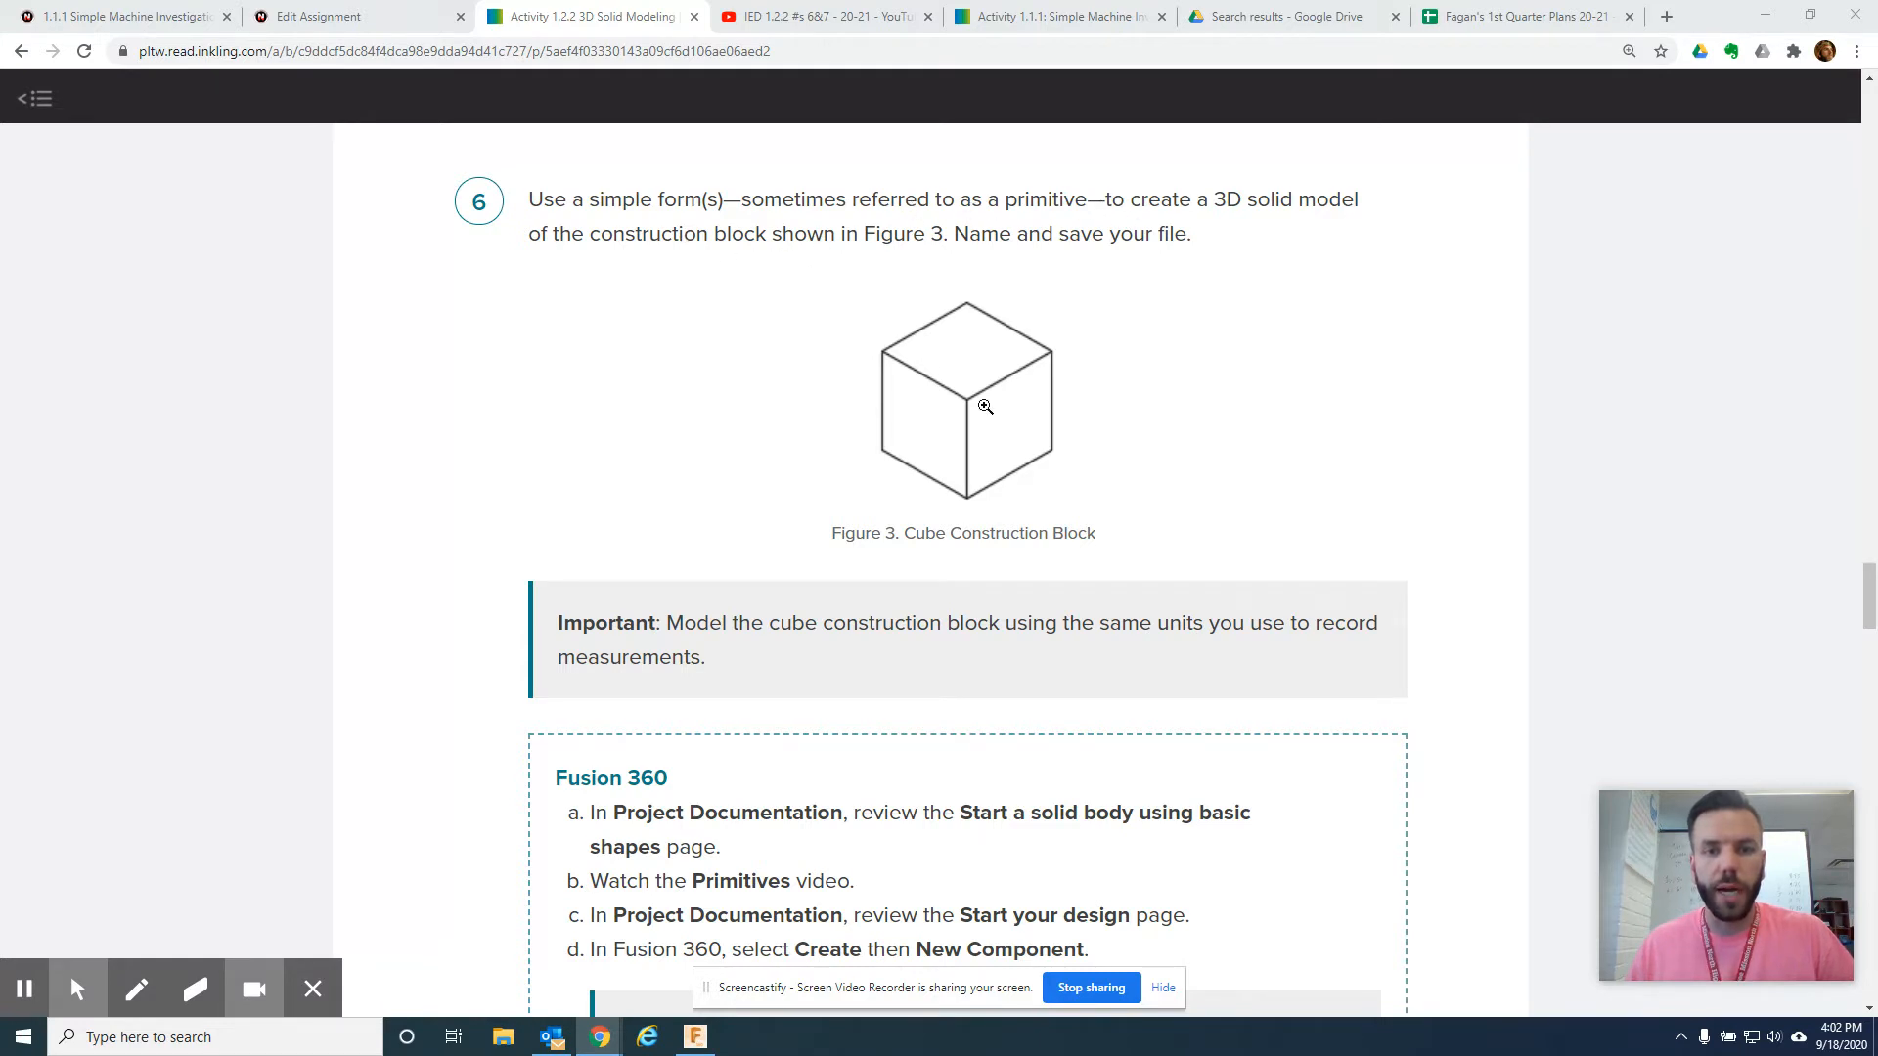
mouse_move(985, 399)
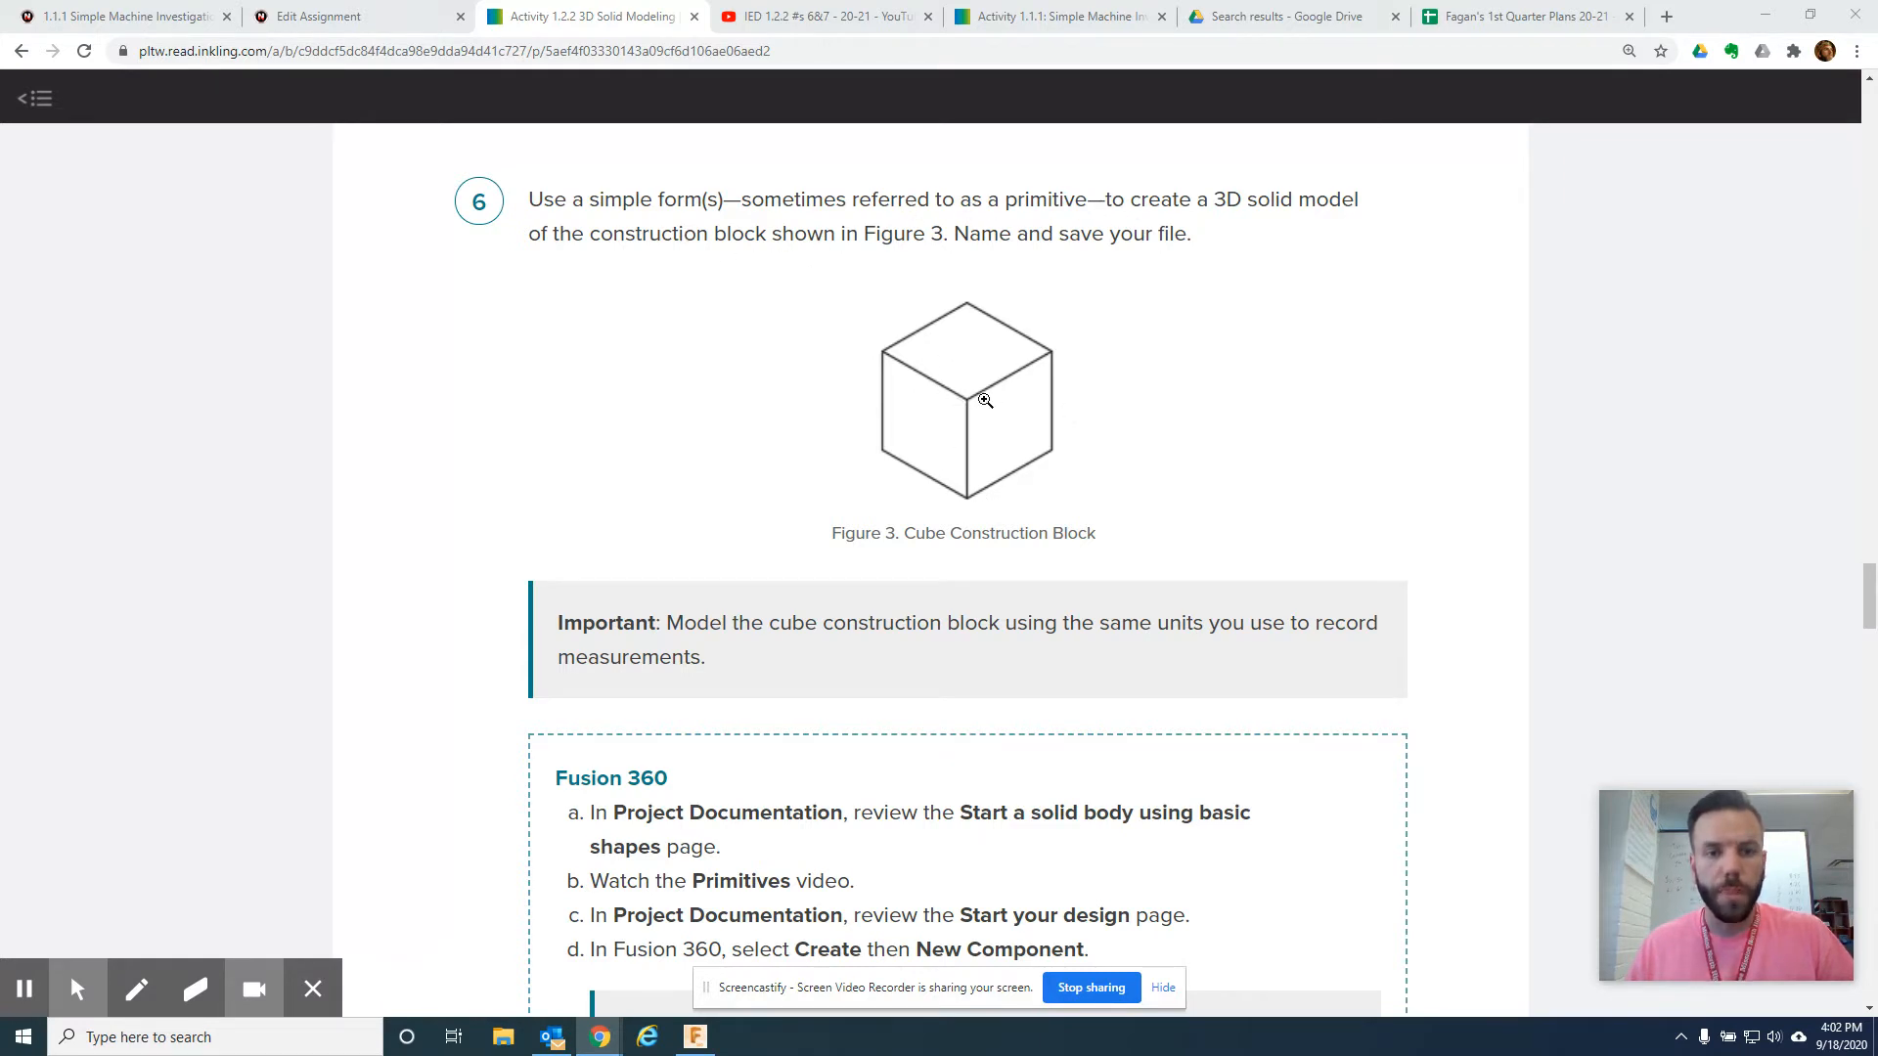
mouse_move(933, 375)
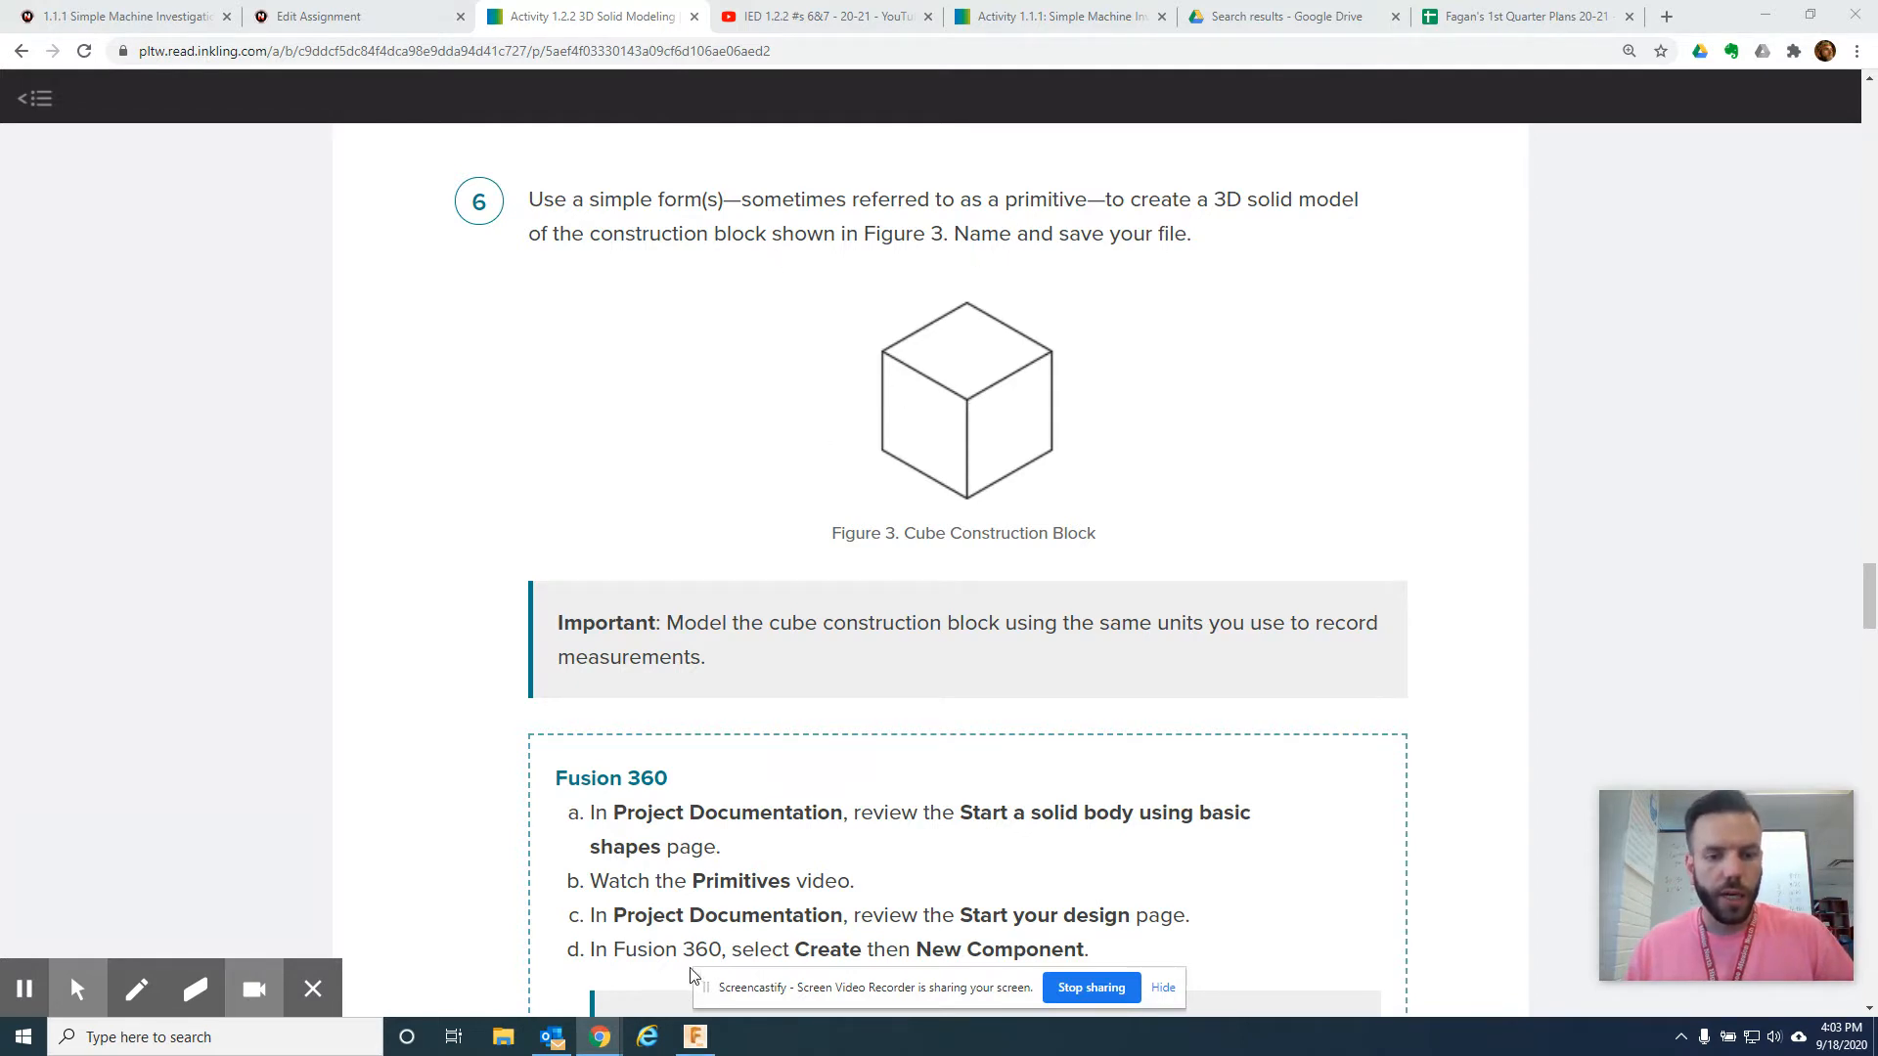
left_click(695, 1037)
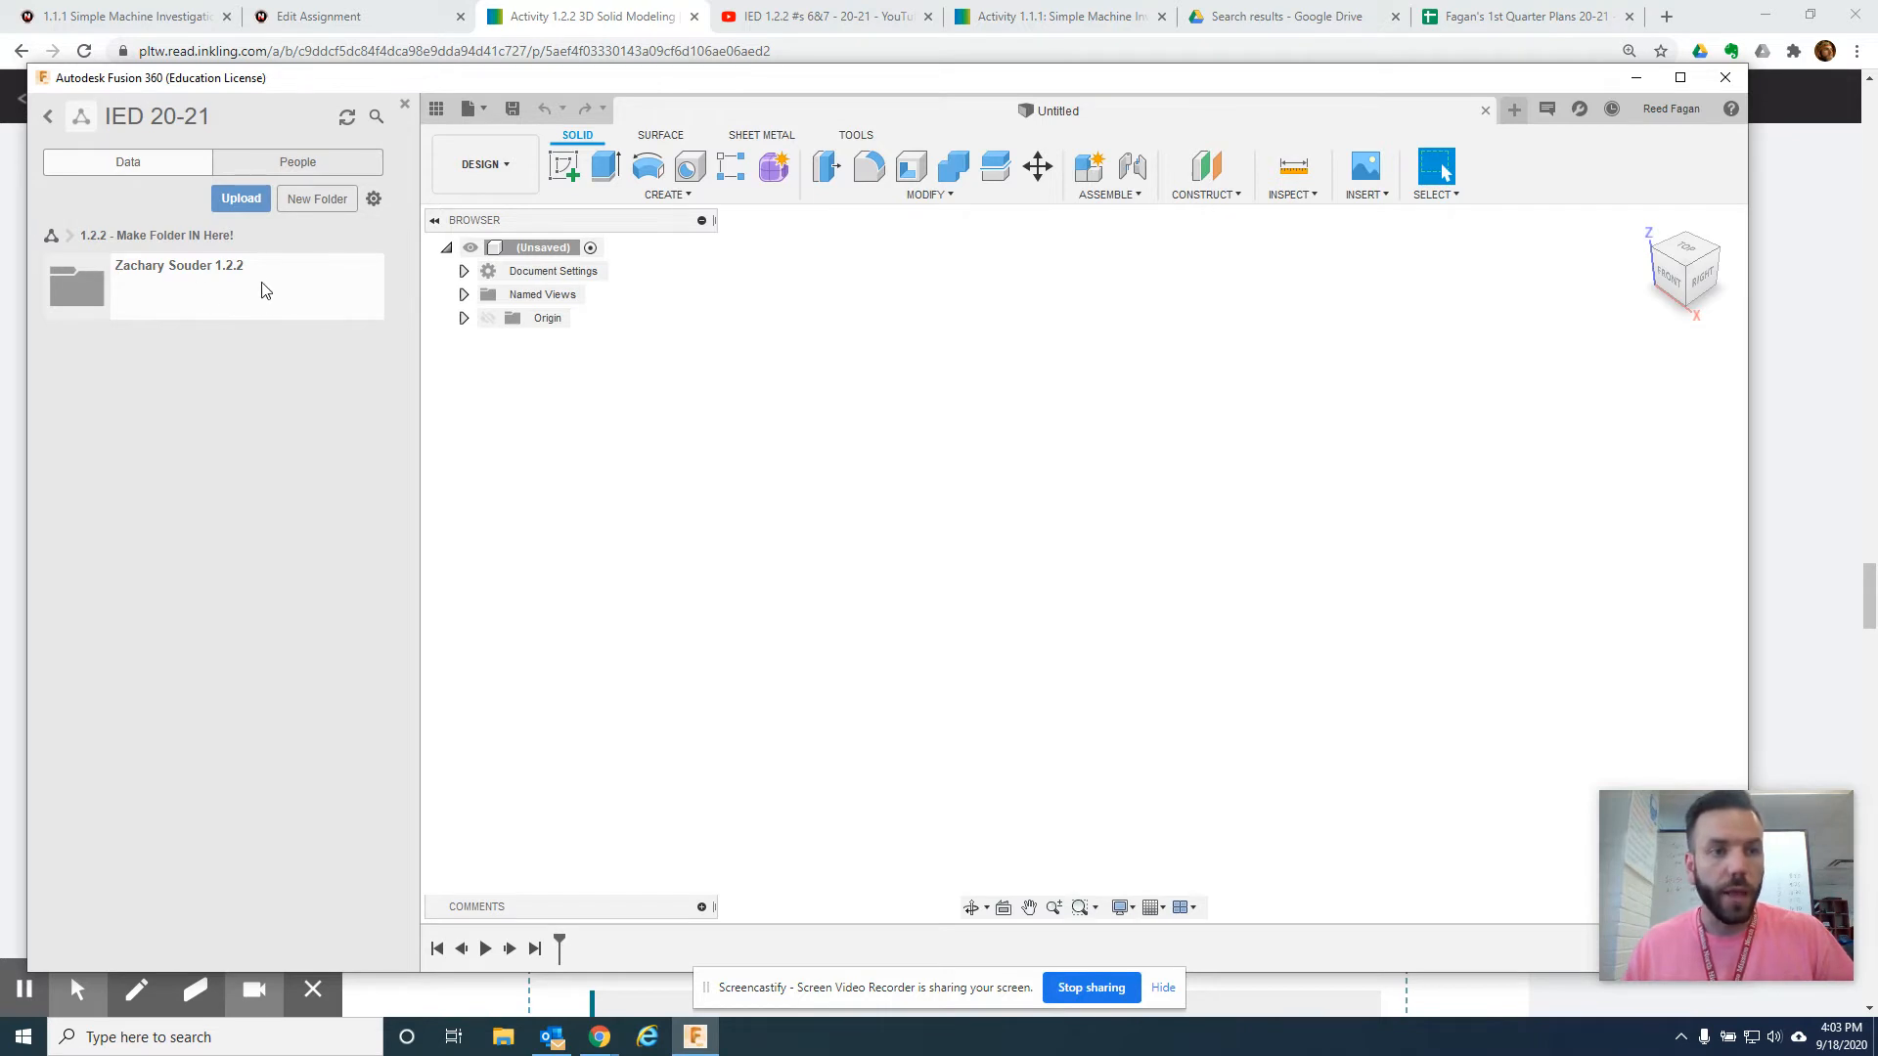
mouse_move(292, 258)
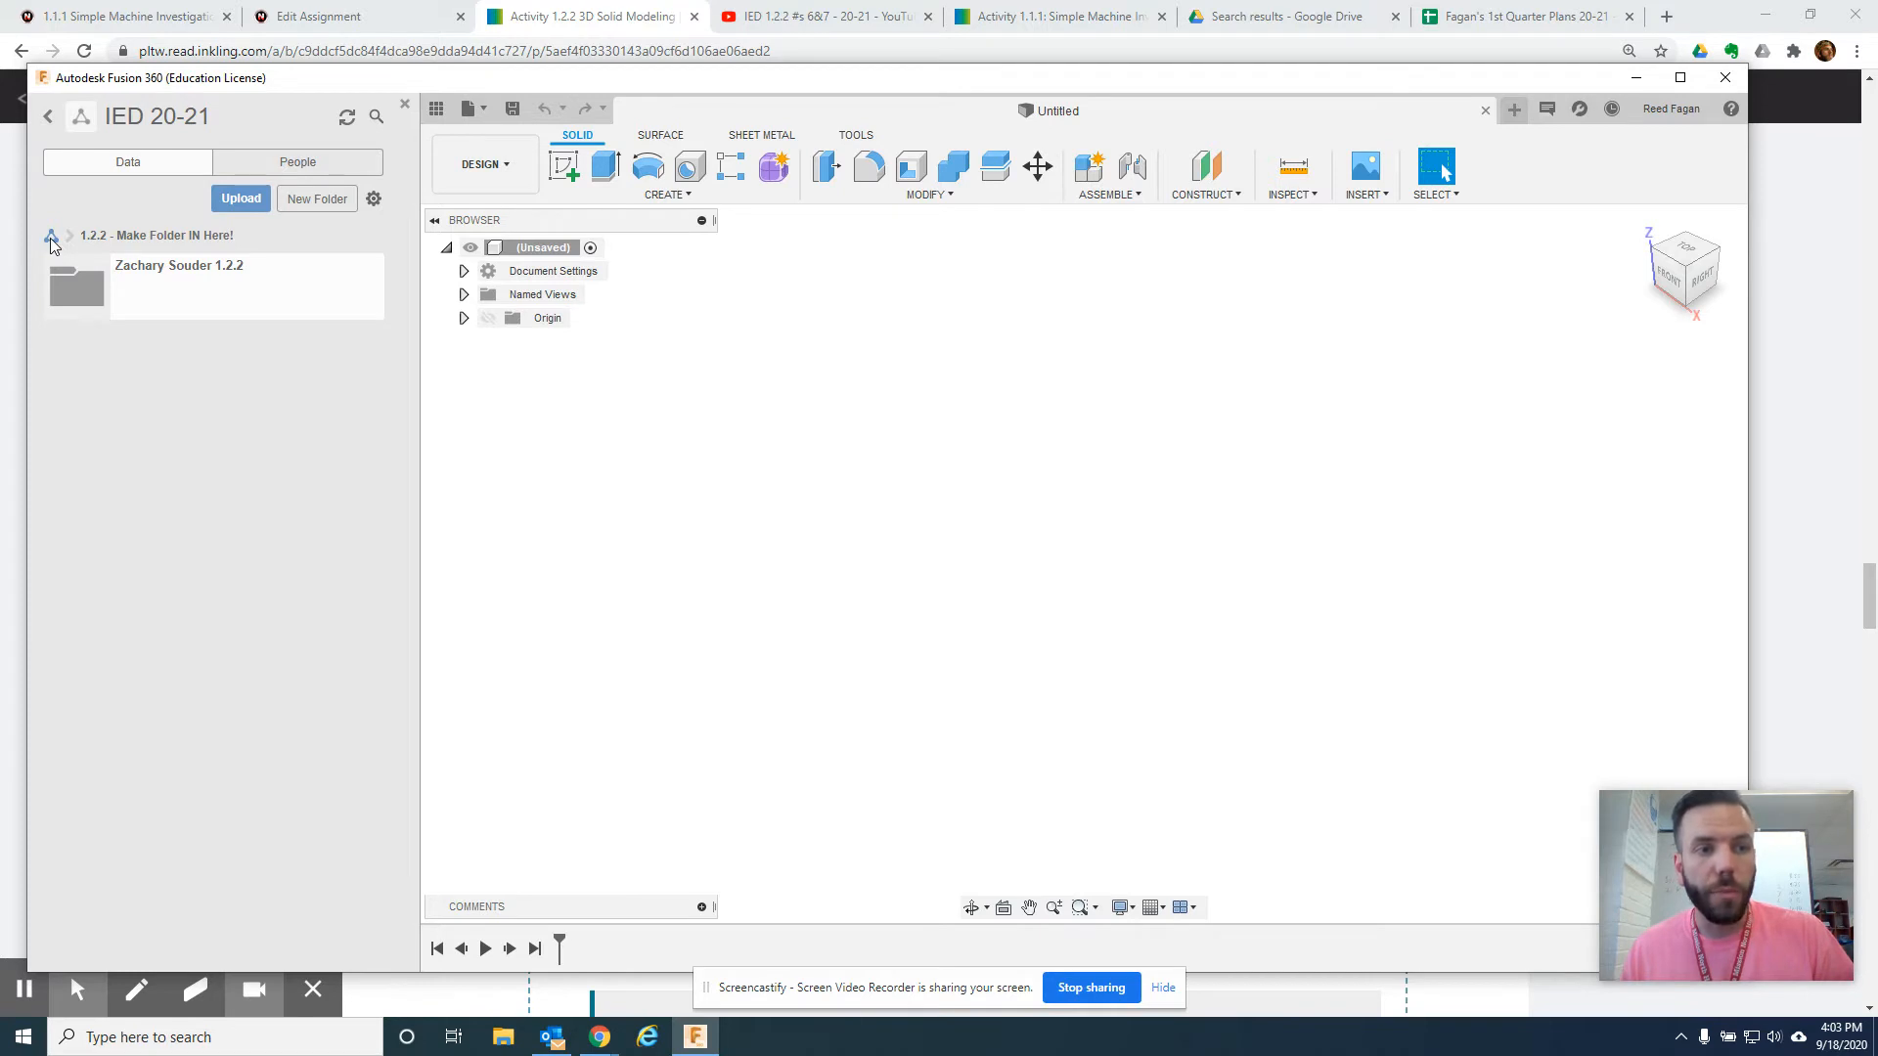
left_click(51, 235)
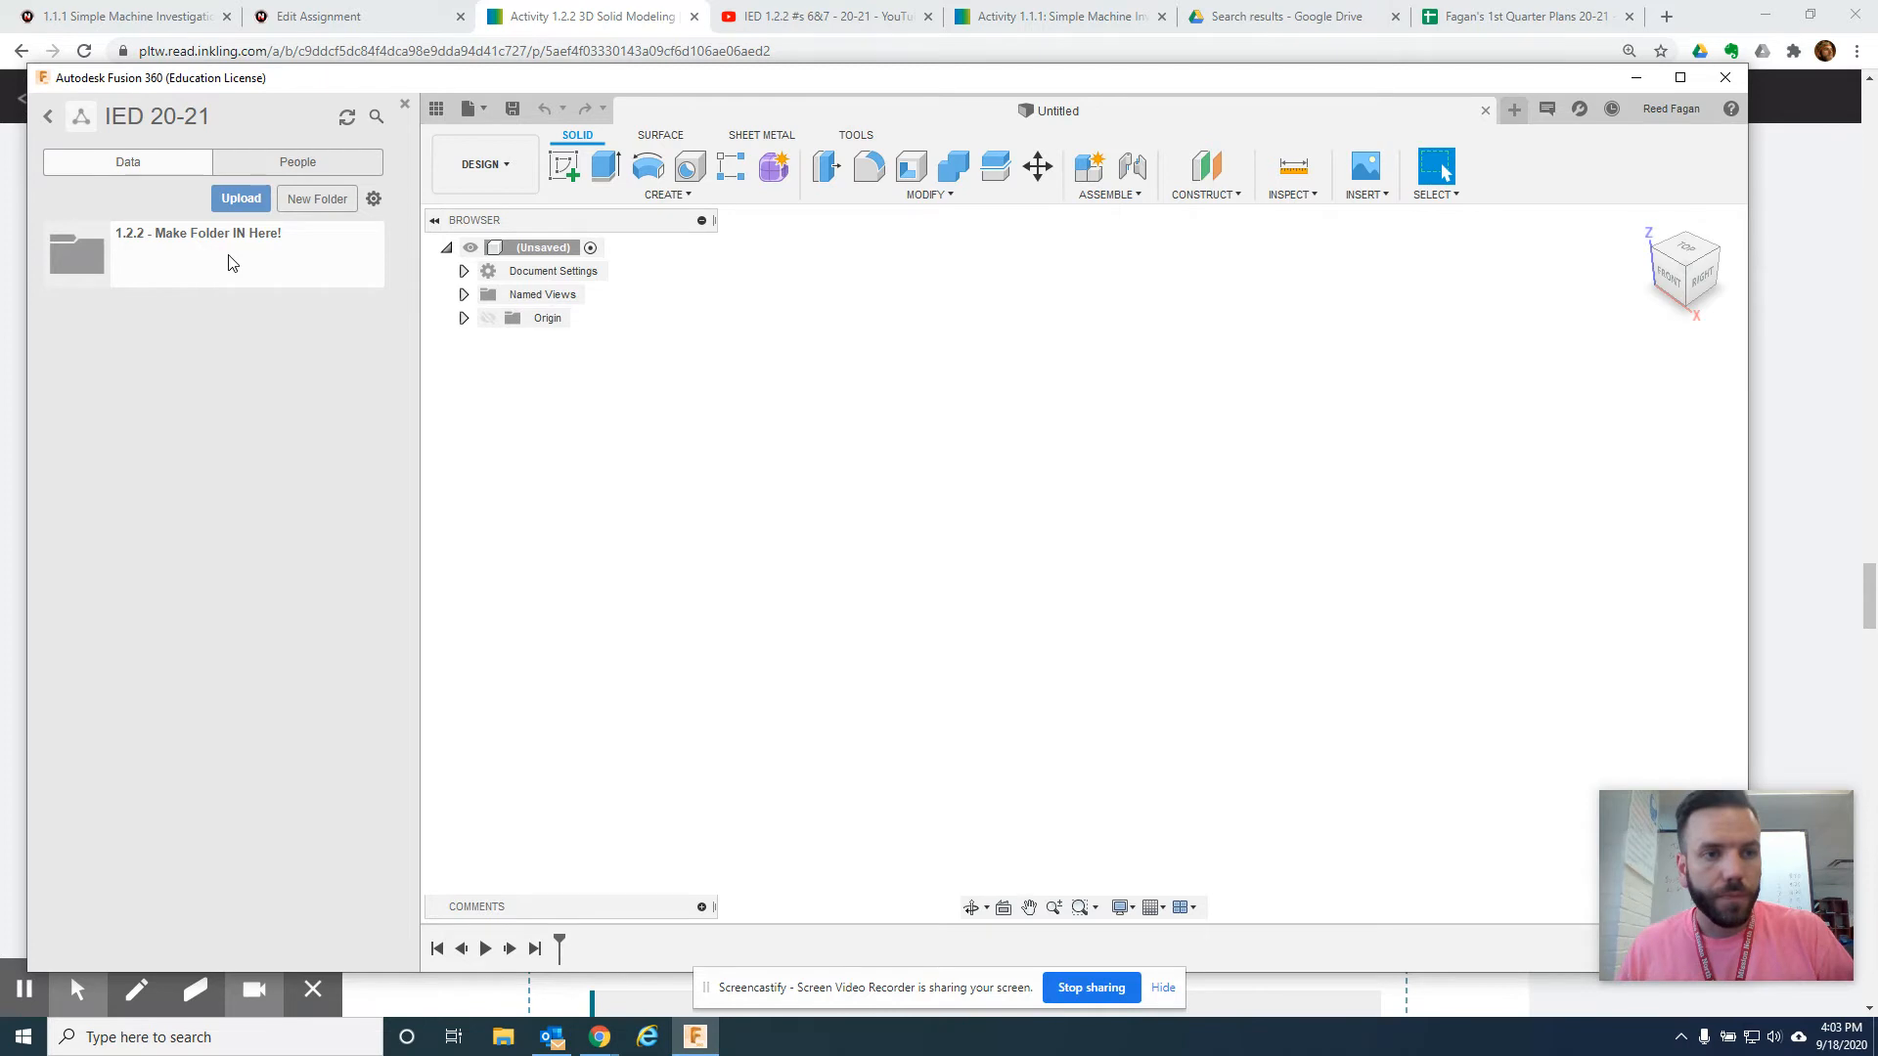
double_click(198, 232)
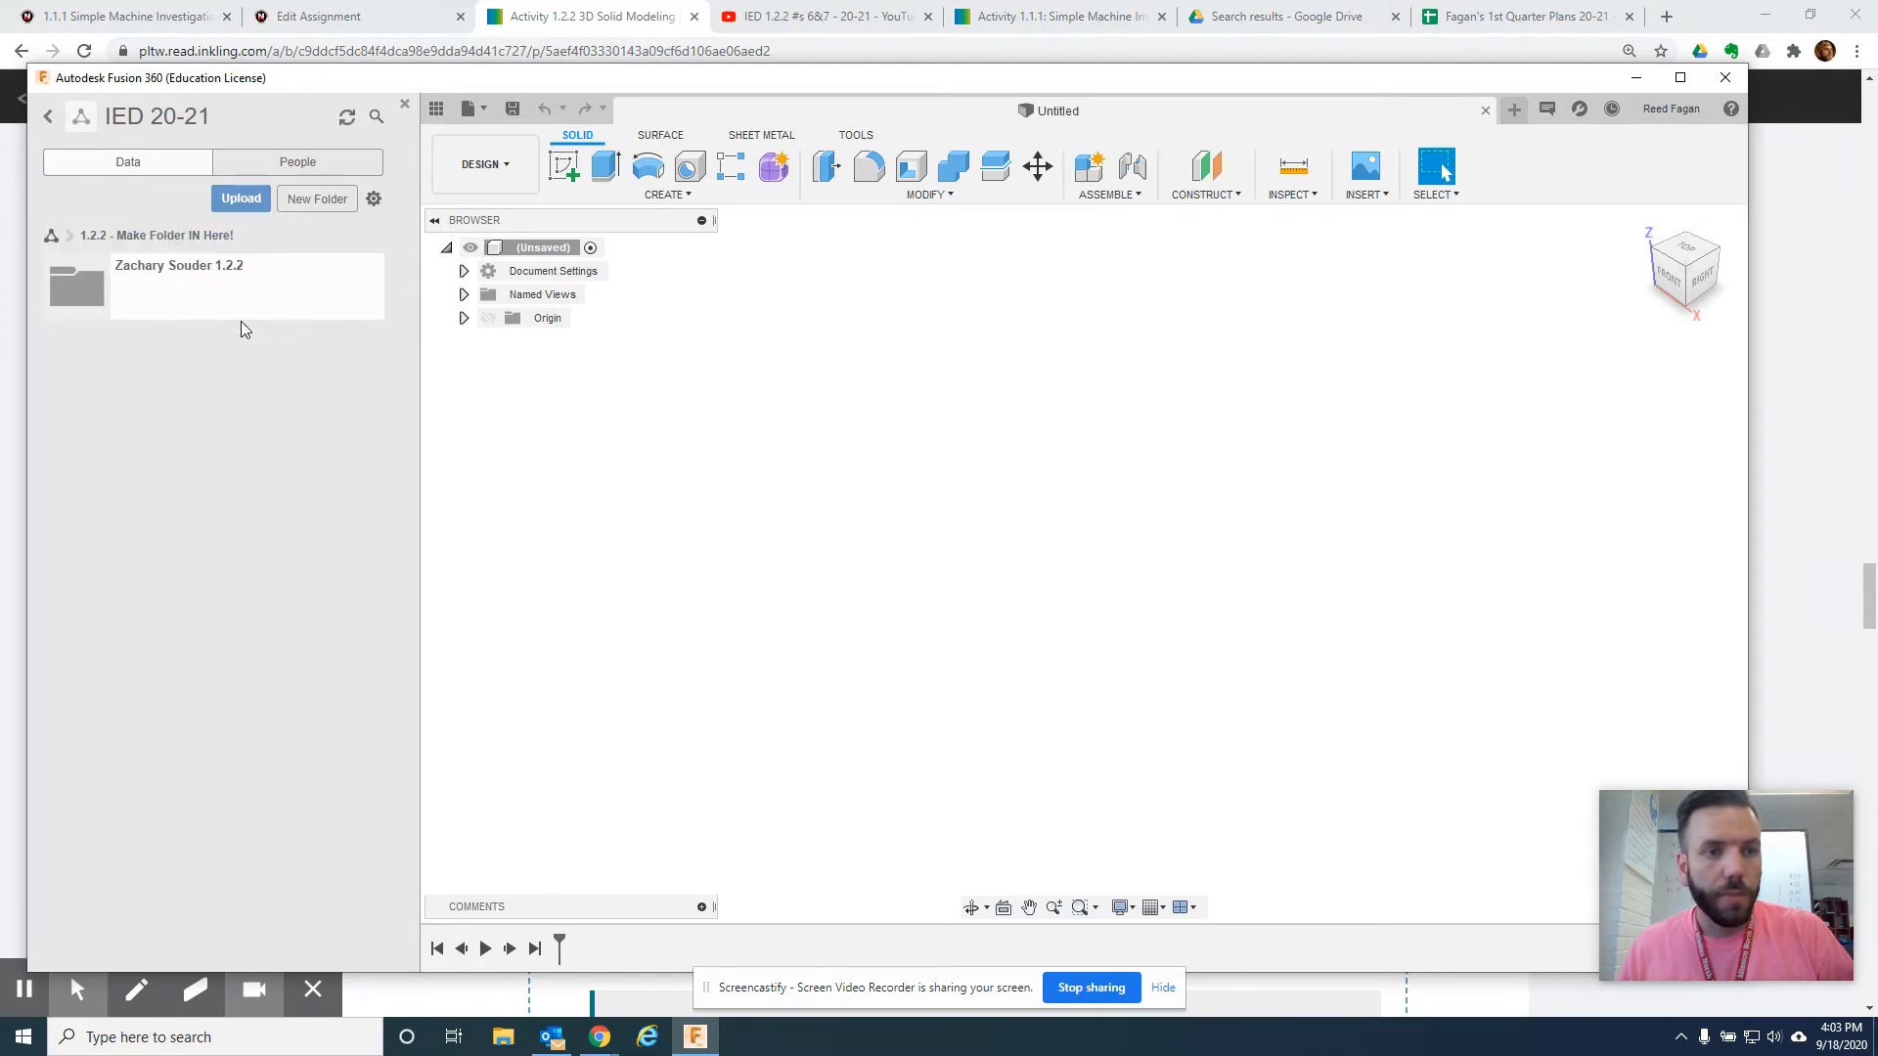
mouse_move(320, 220)
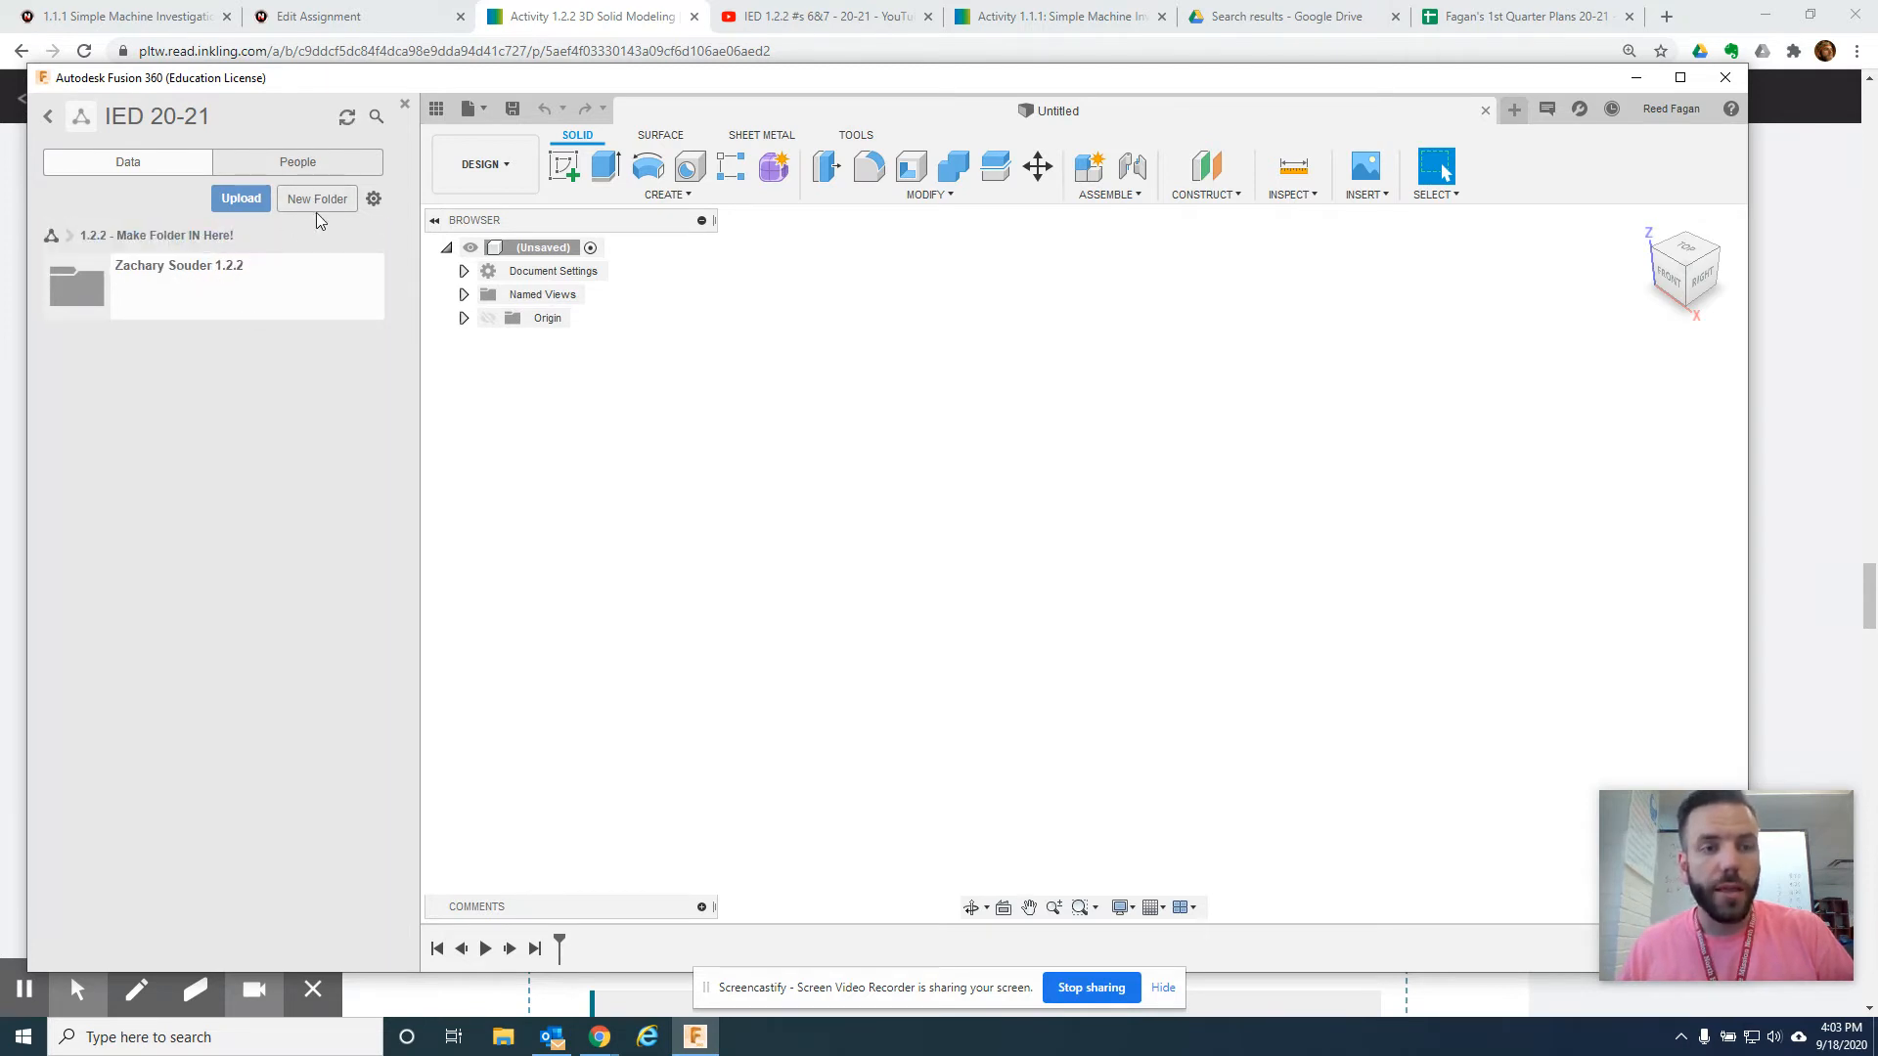
left_click(317, 198)
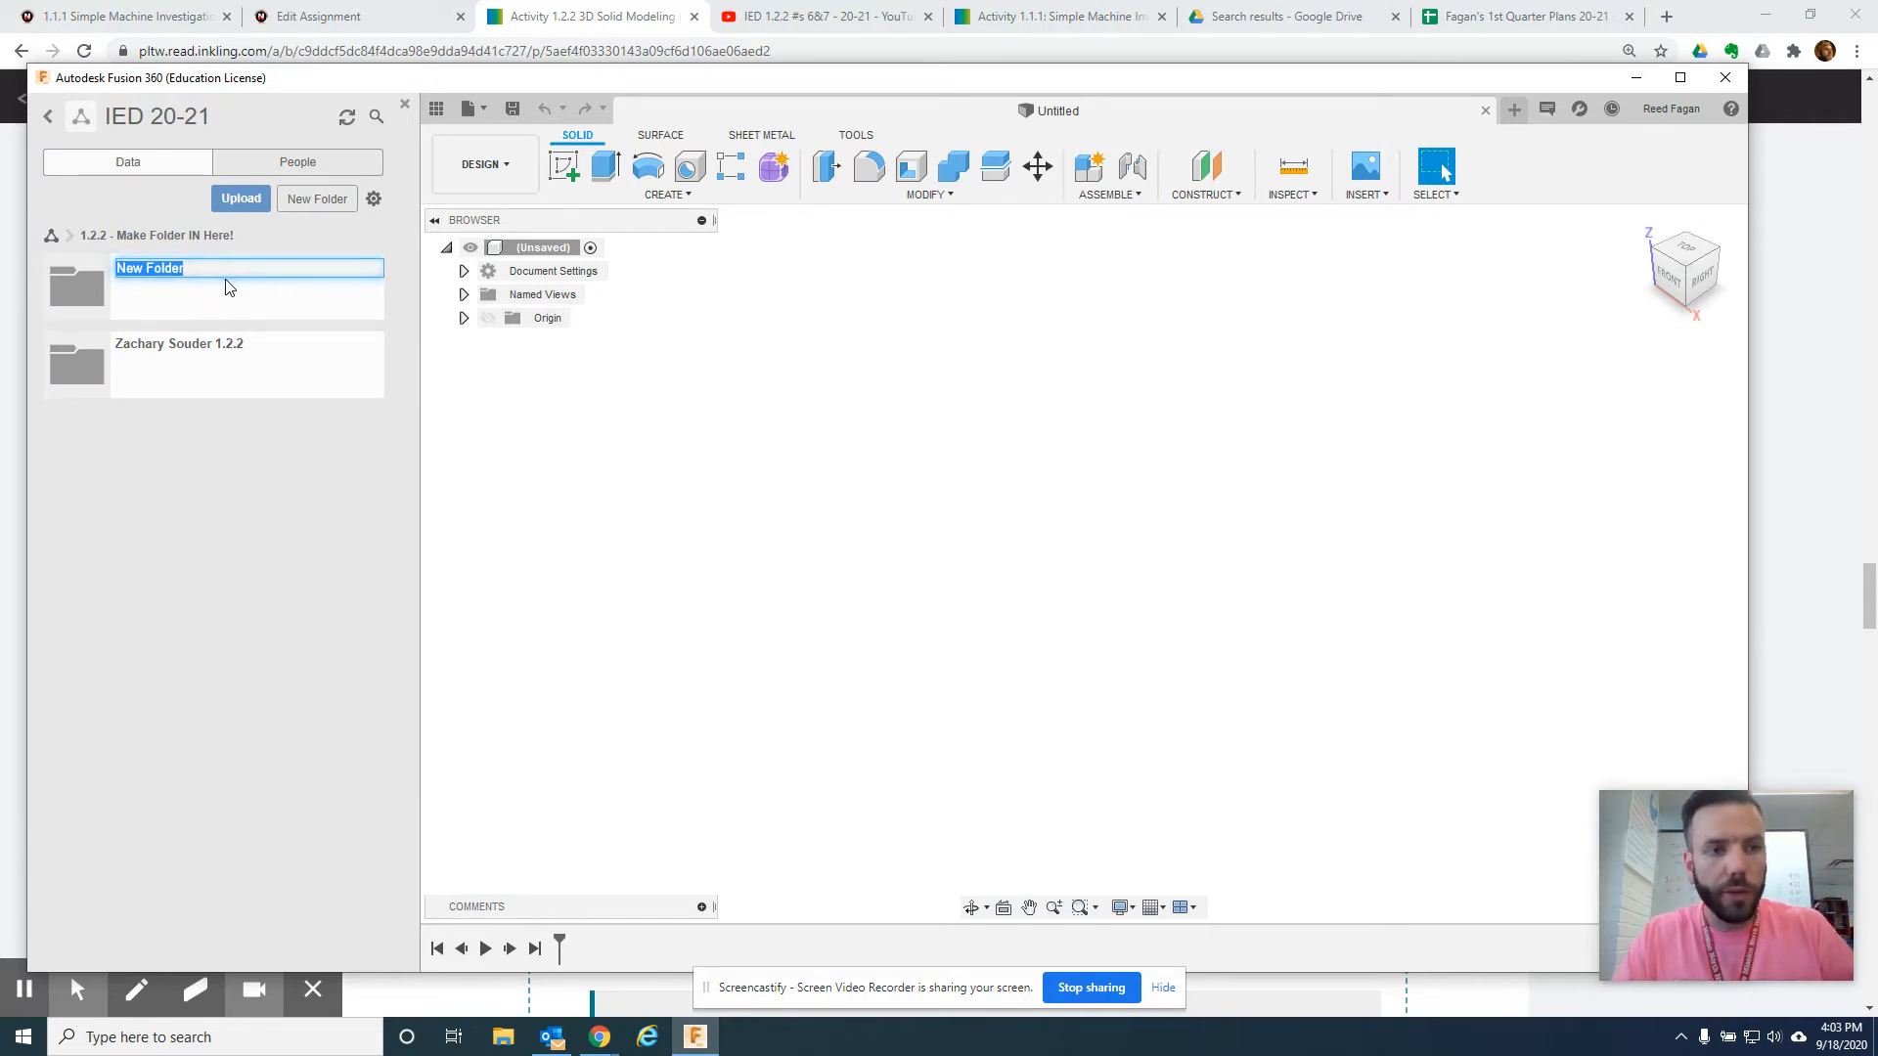
type("Reed Fagan 1.2.2")
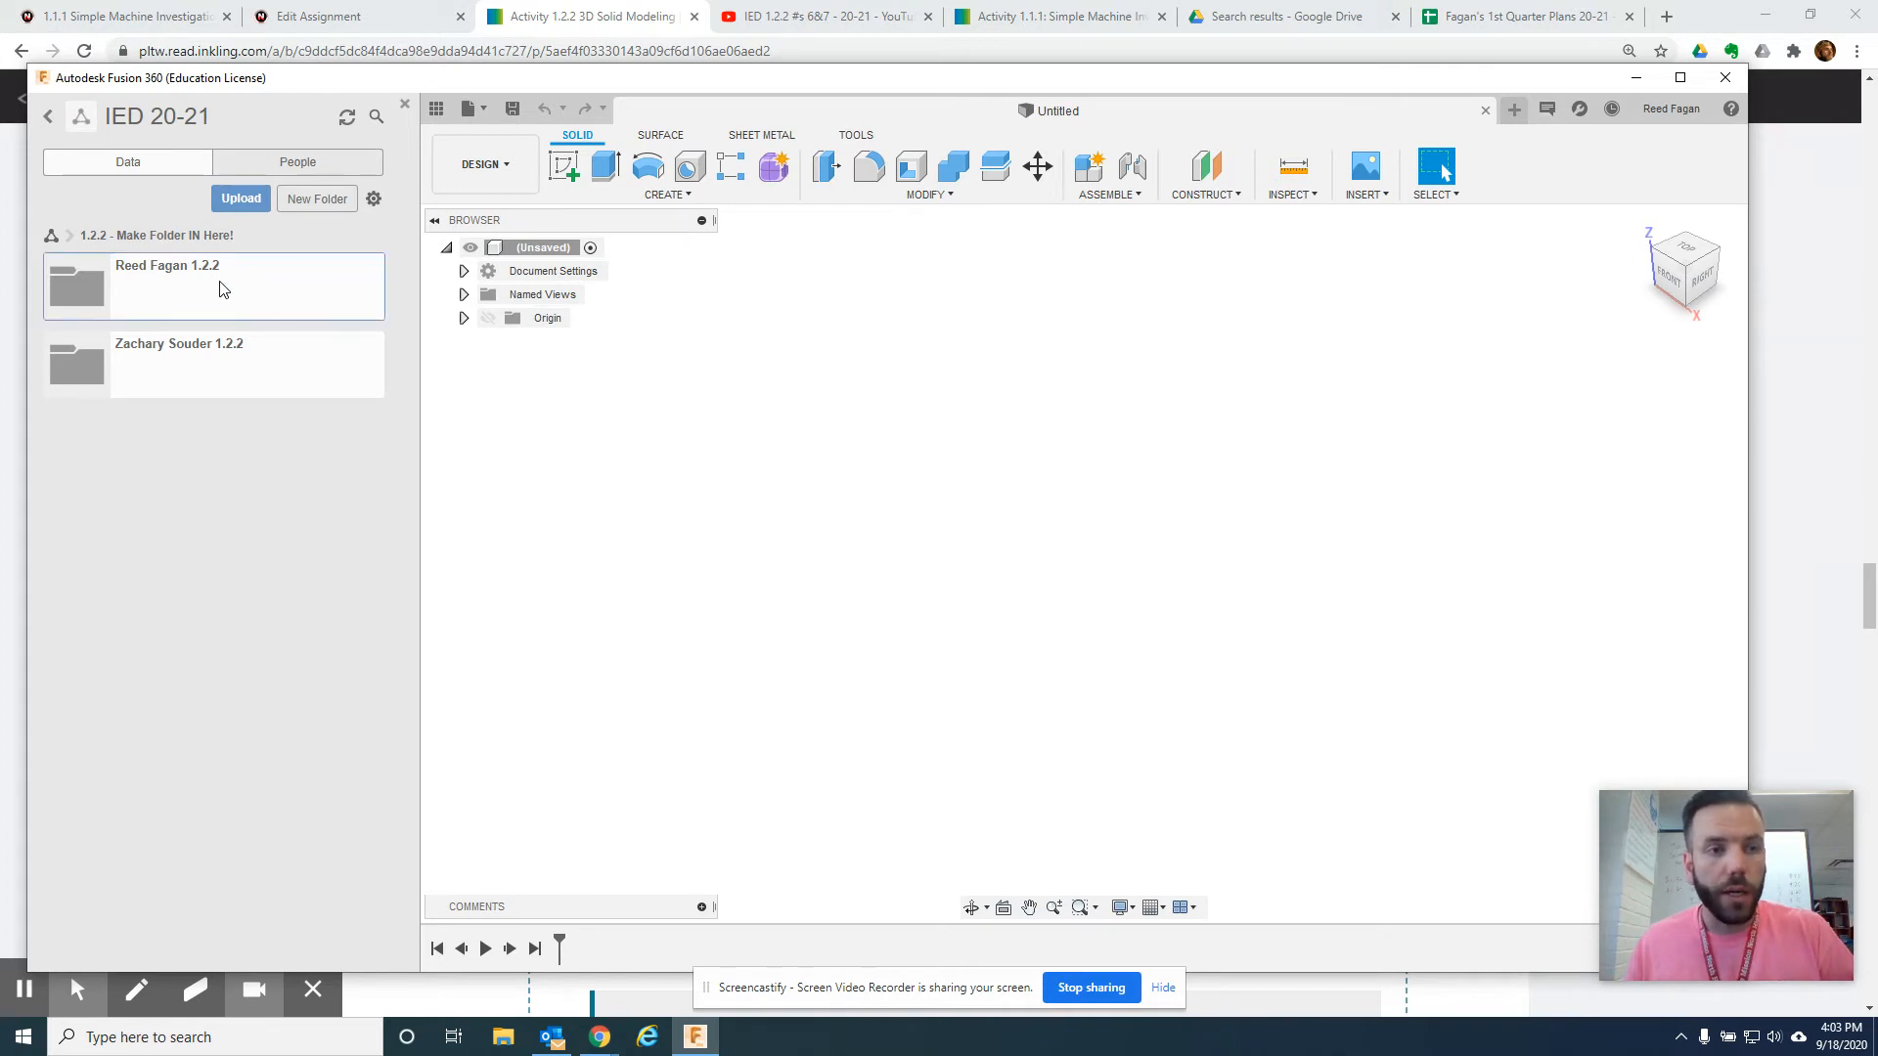
- Save the empty design under its default name into the Reed Fagan folder
double_click(168, 265)
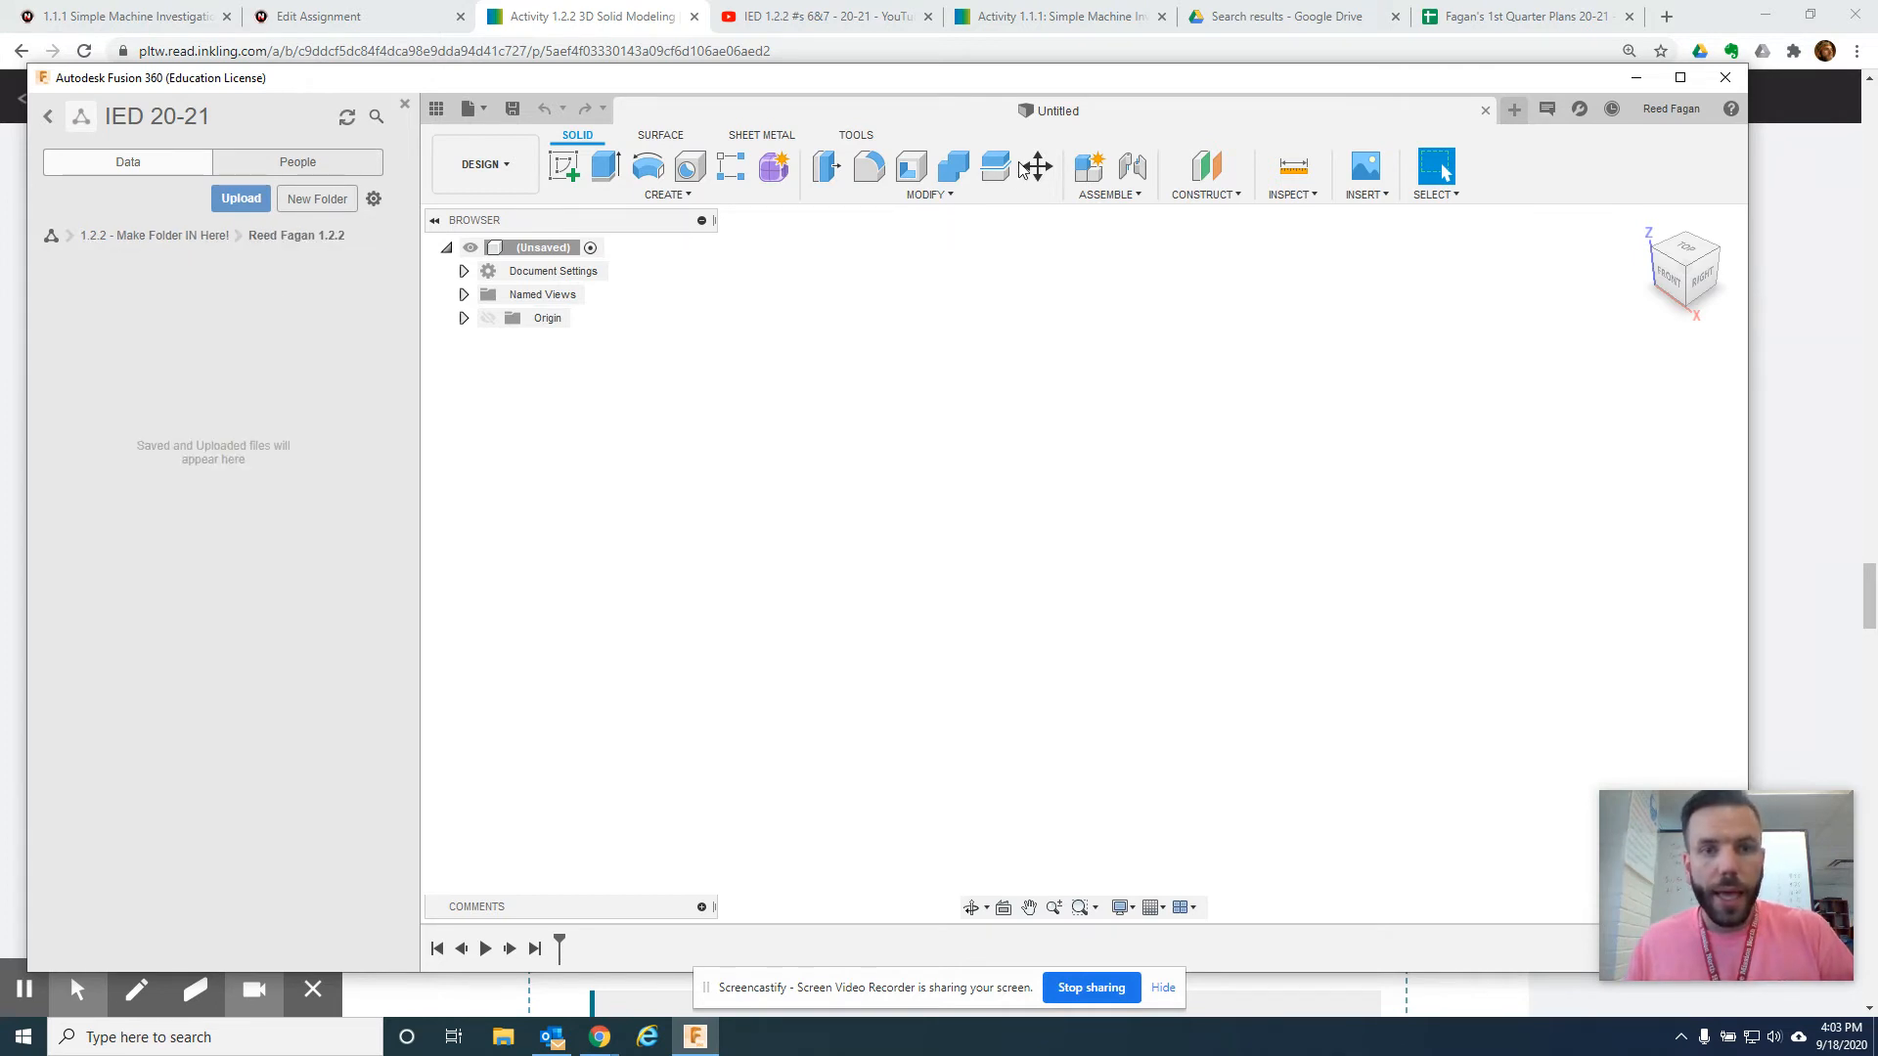
mouse_move(1055, 117)
type("Fagan 1.2.2 #6")
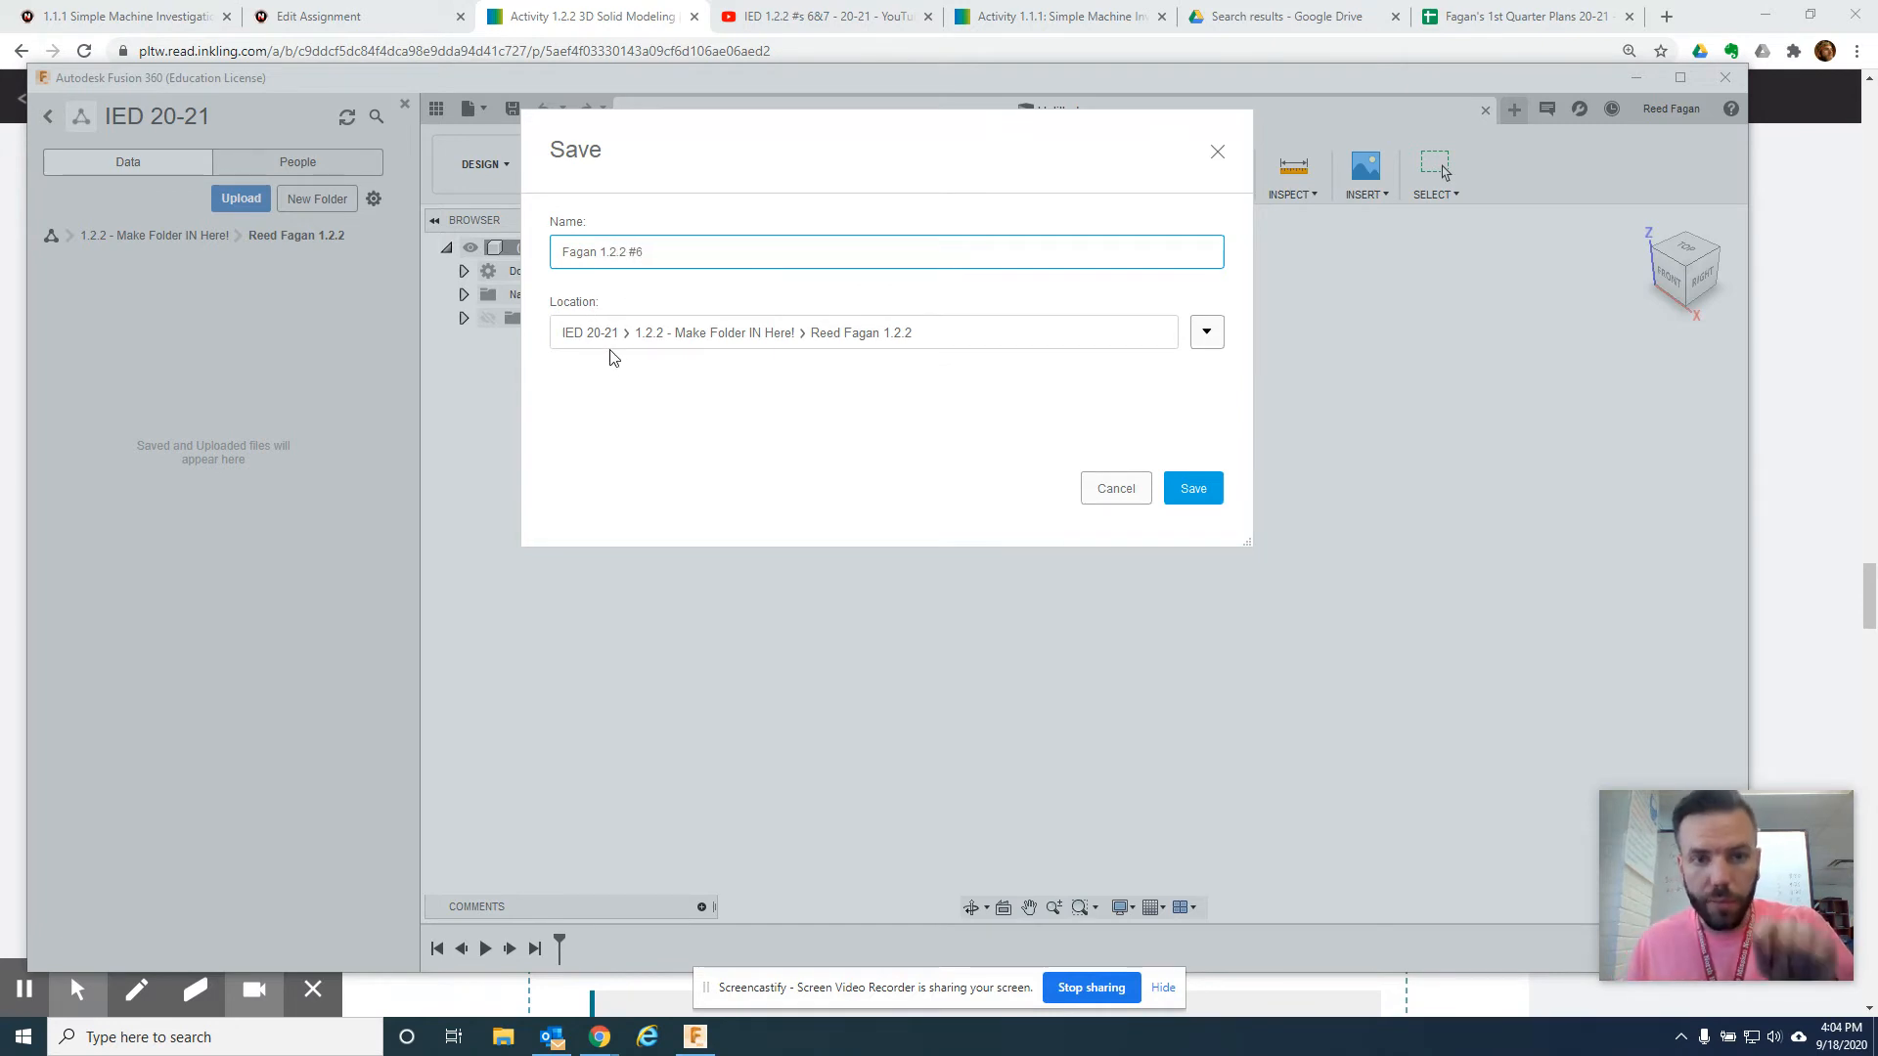
mouse_move(854, 352)
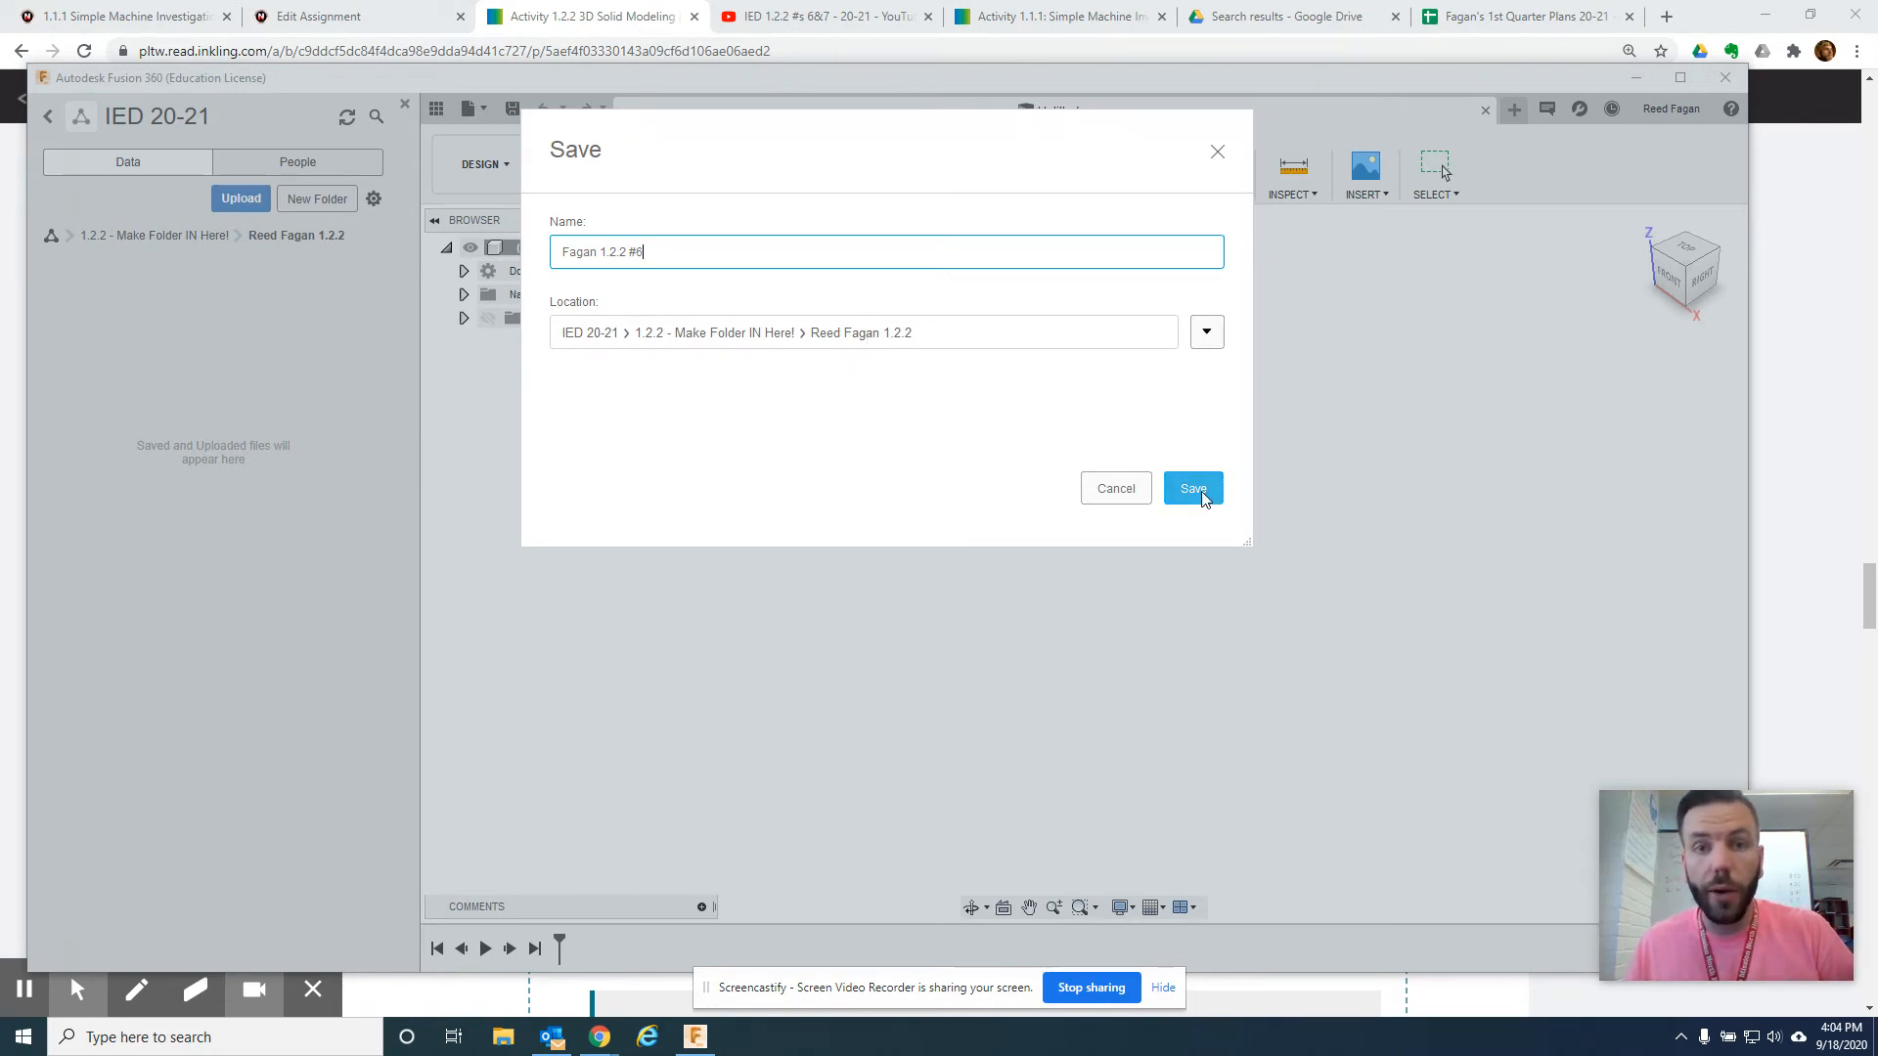
left_click(1191, 487)
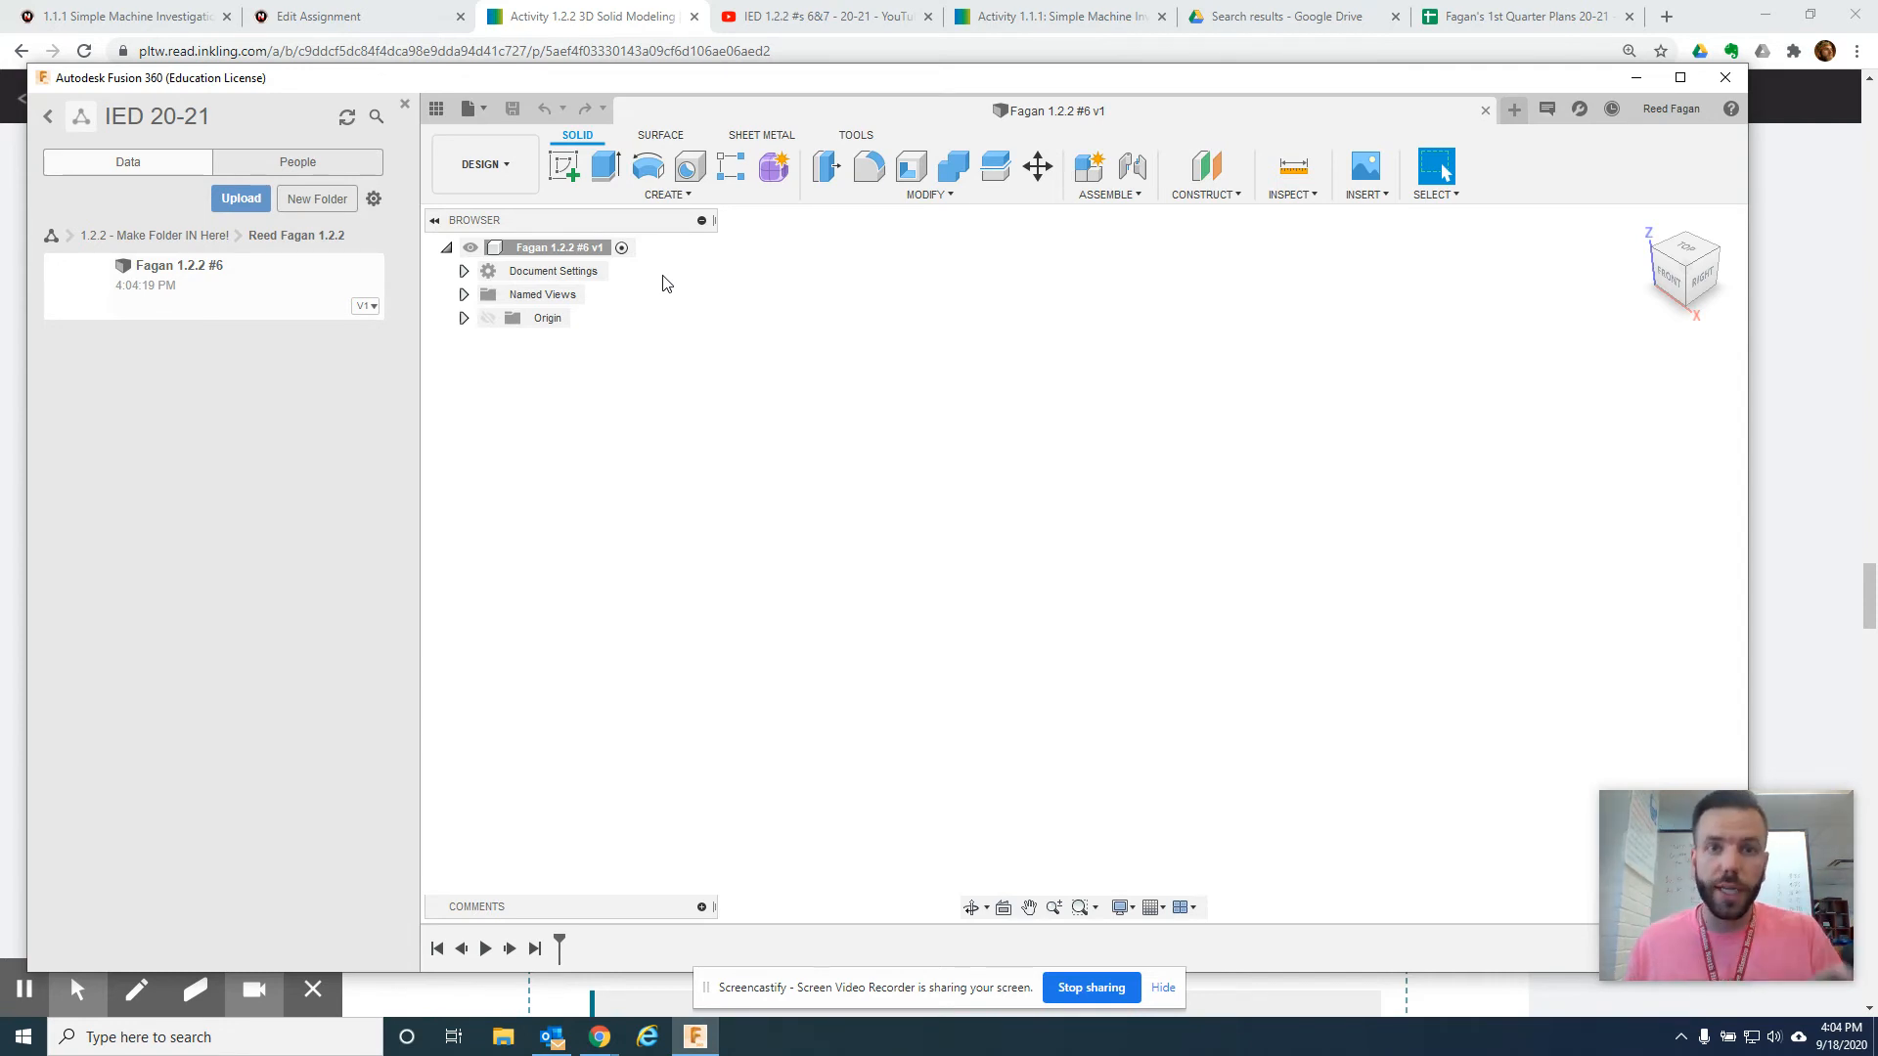
- Start a sketch on the XY ground plane and draw a two-point rectangle from the origin
left_click(563, 167)
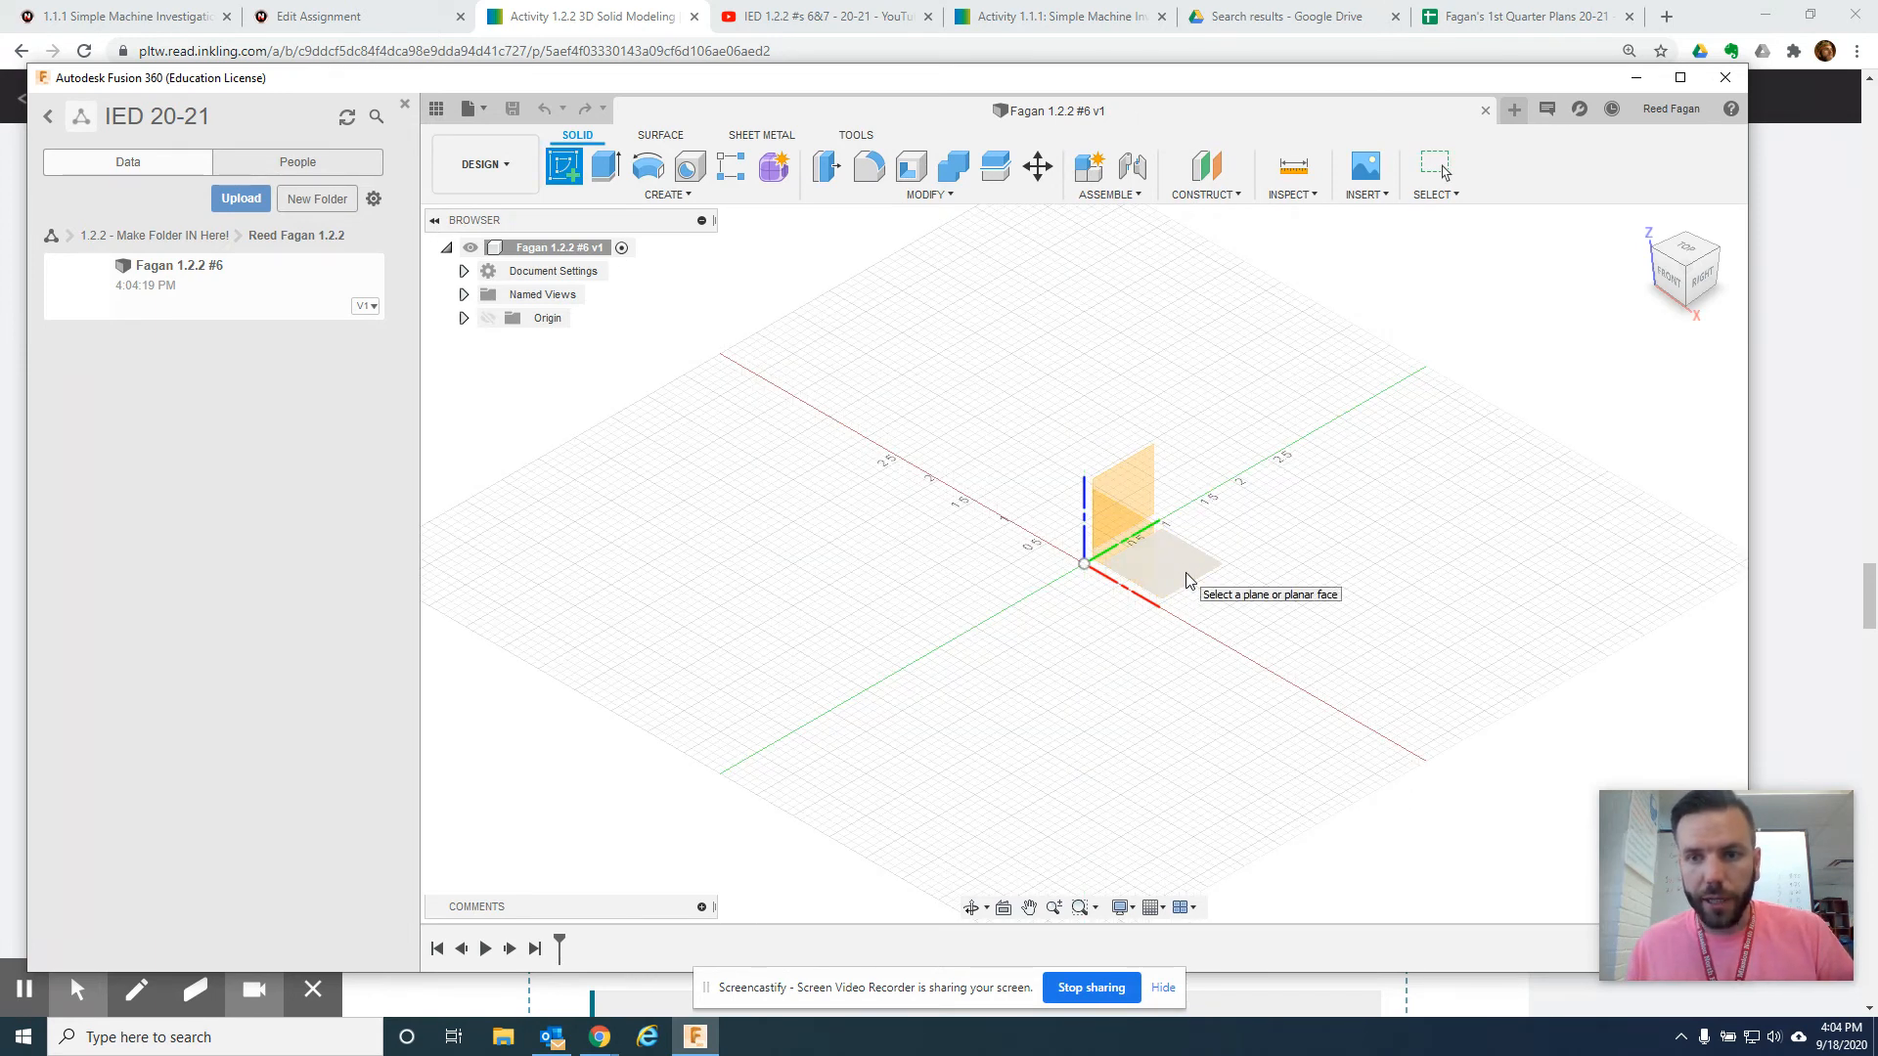
left_click(1137, 527)
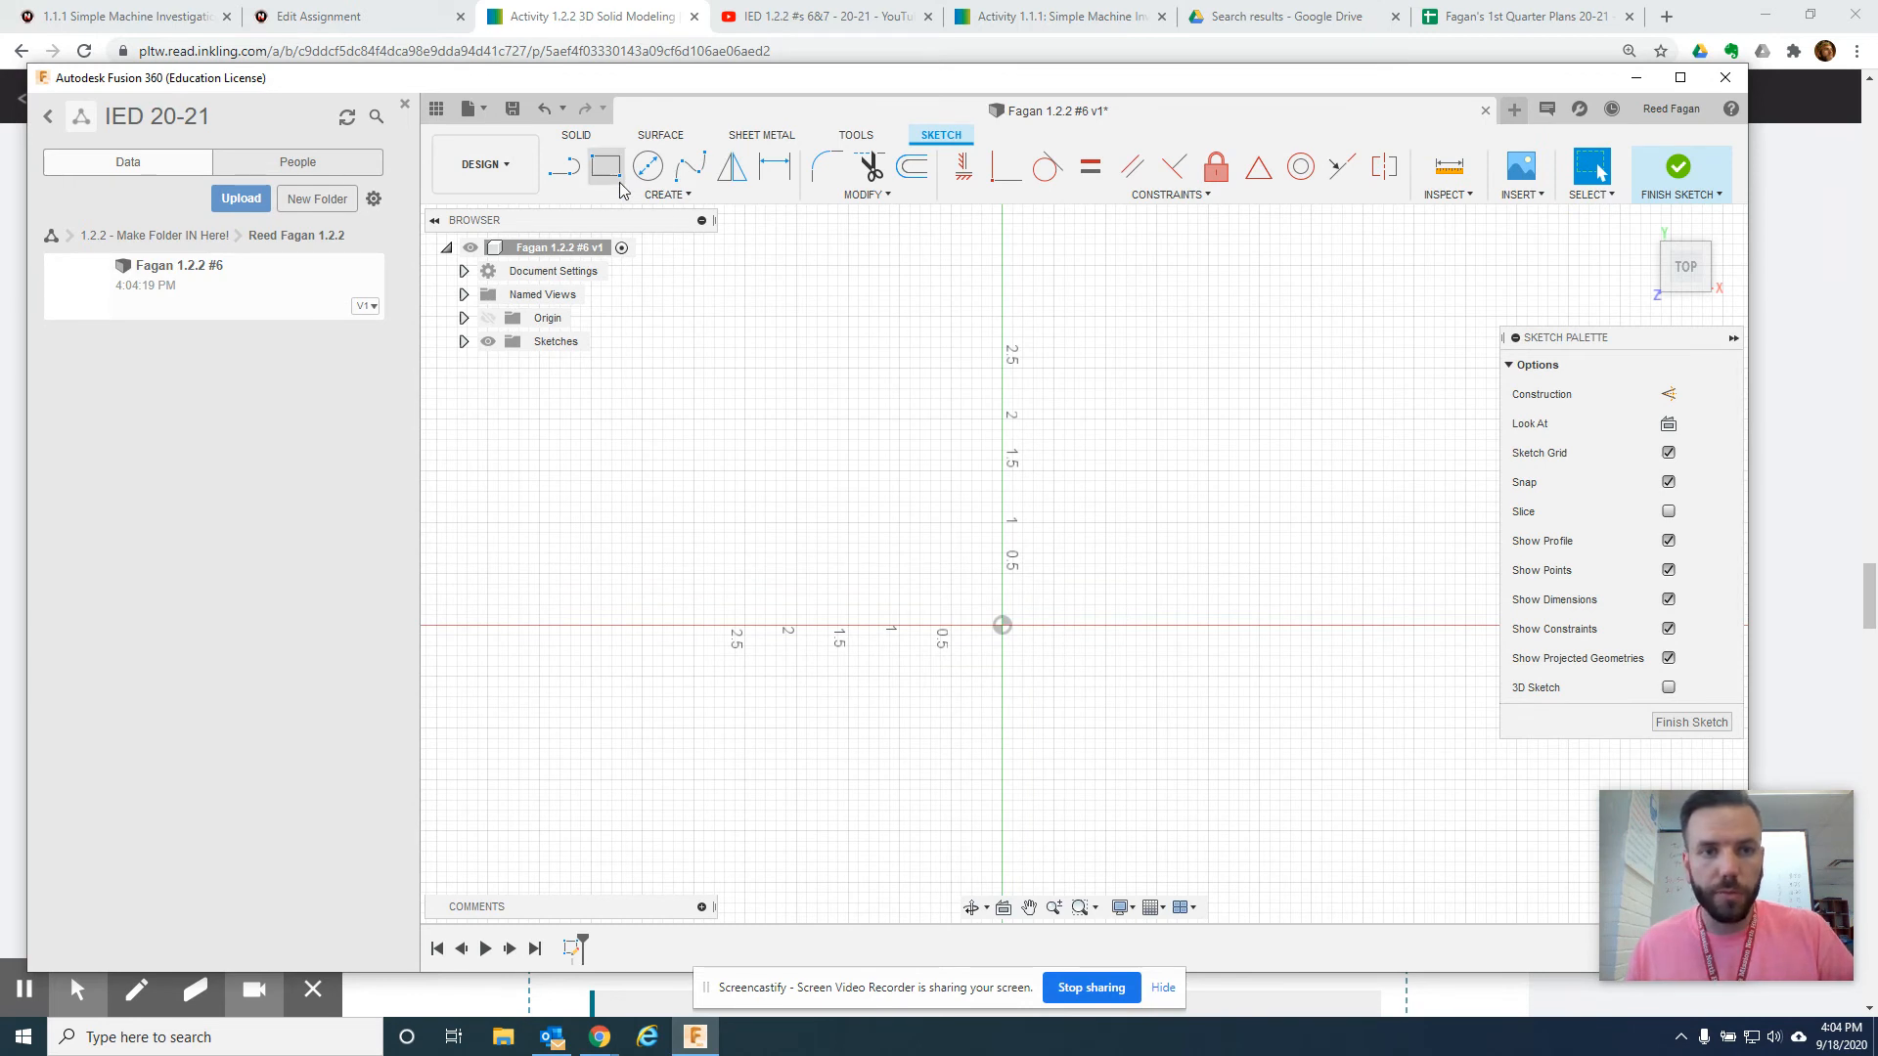
mouse_move(604, 166)
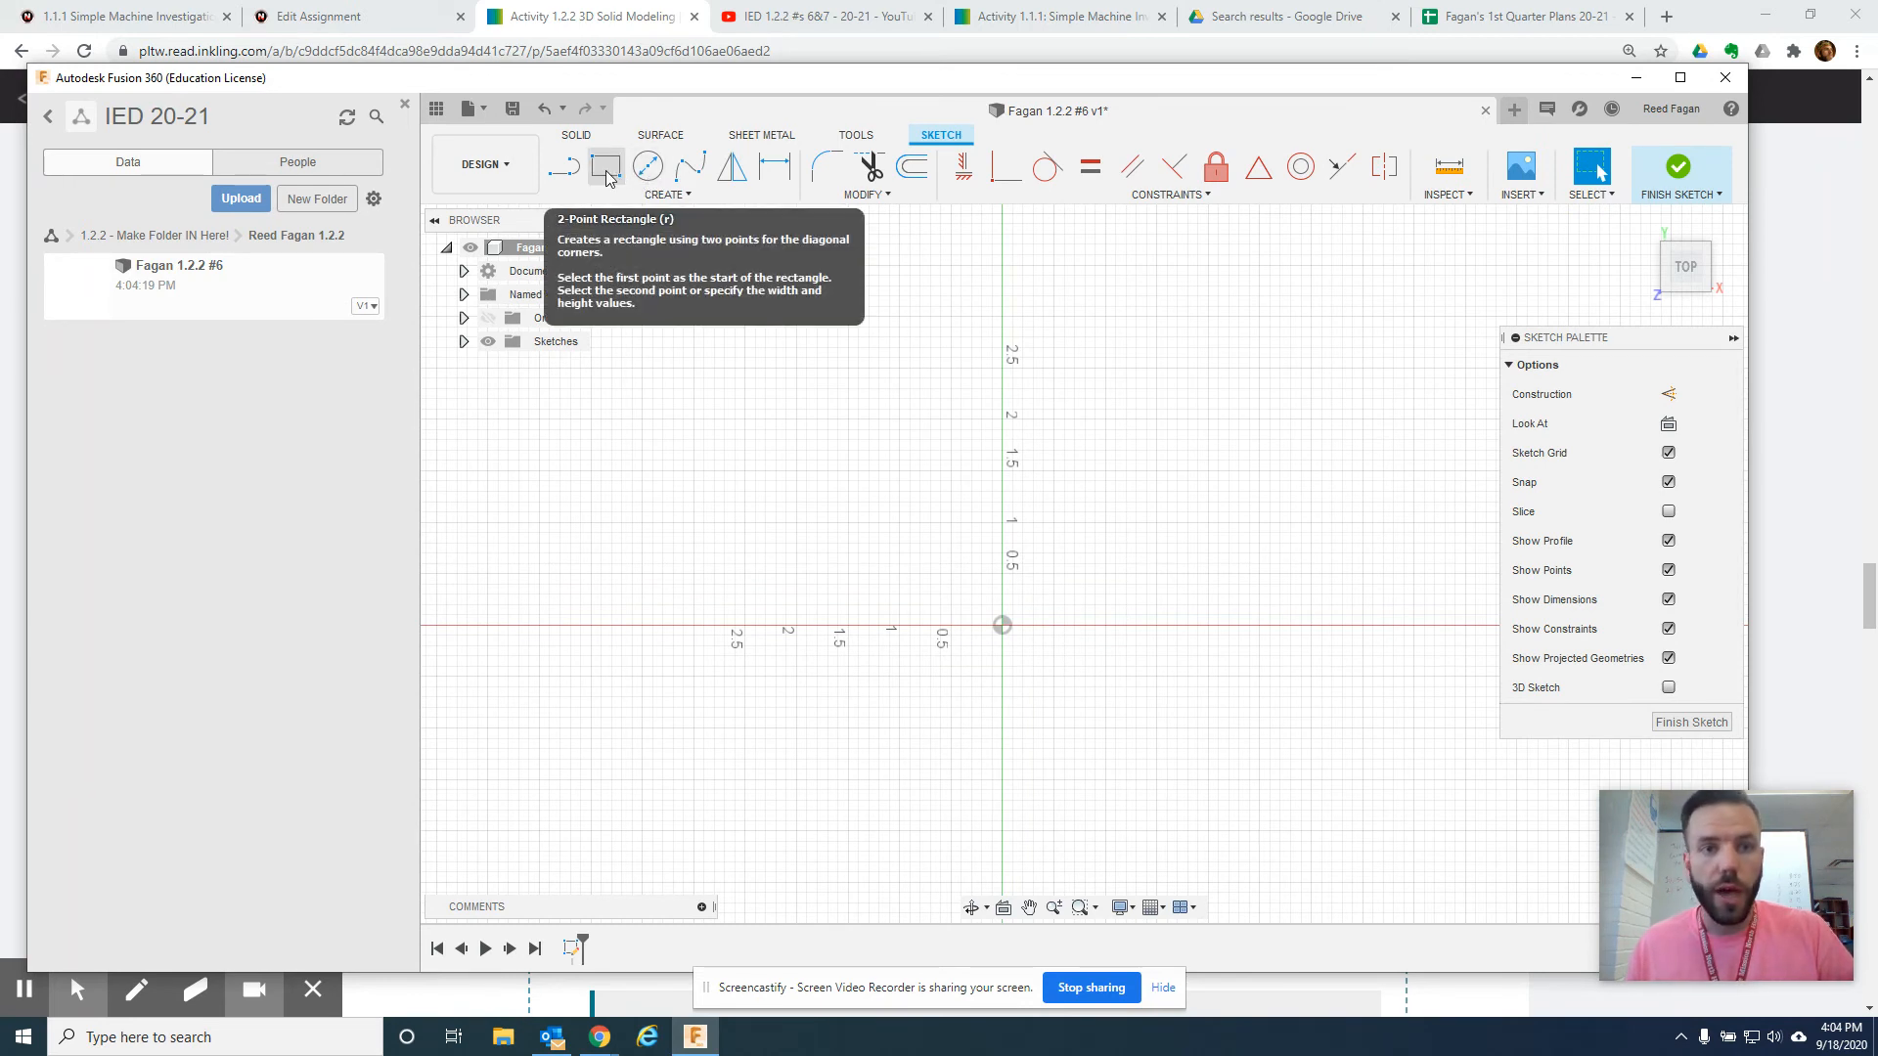
left_click(607, 166)
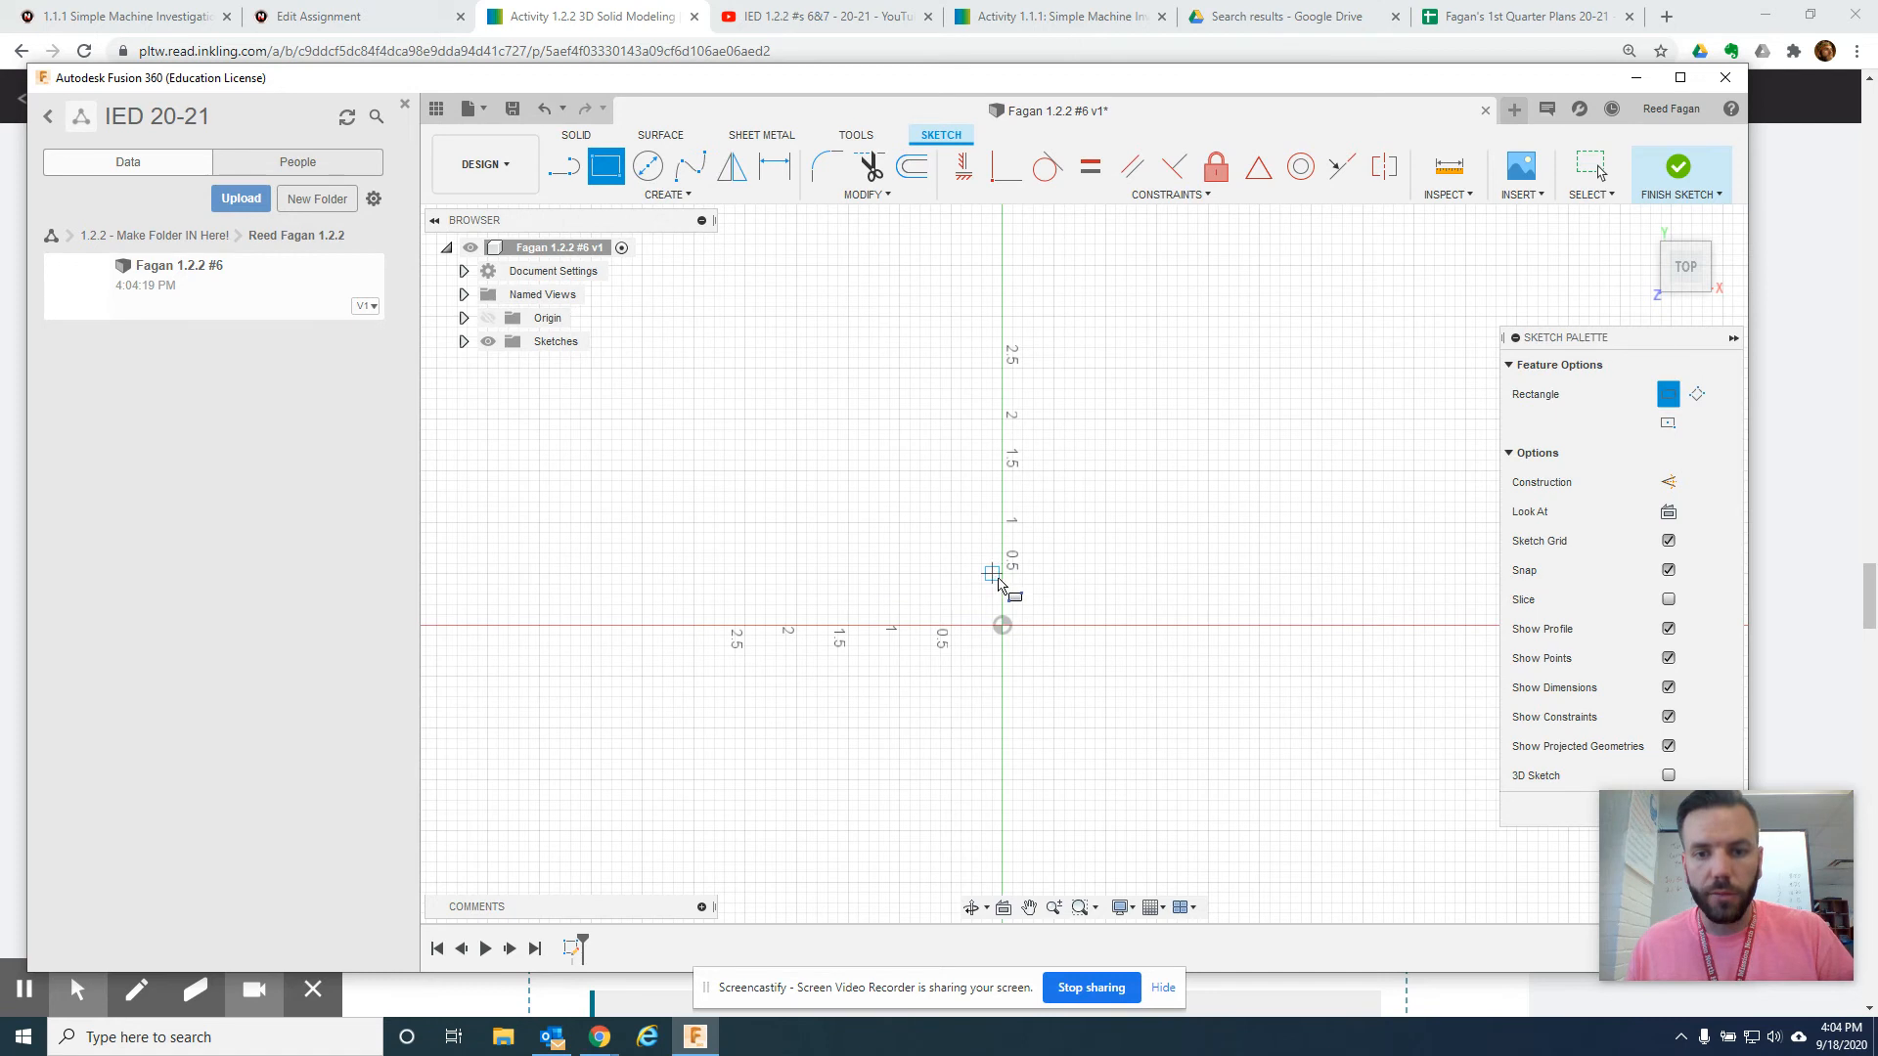
mouse_move(1021, 629)
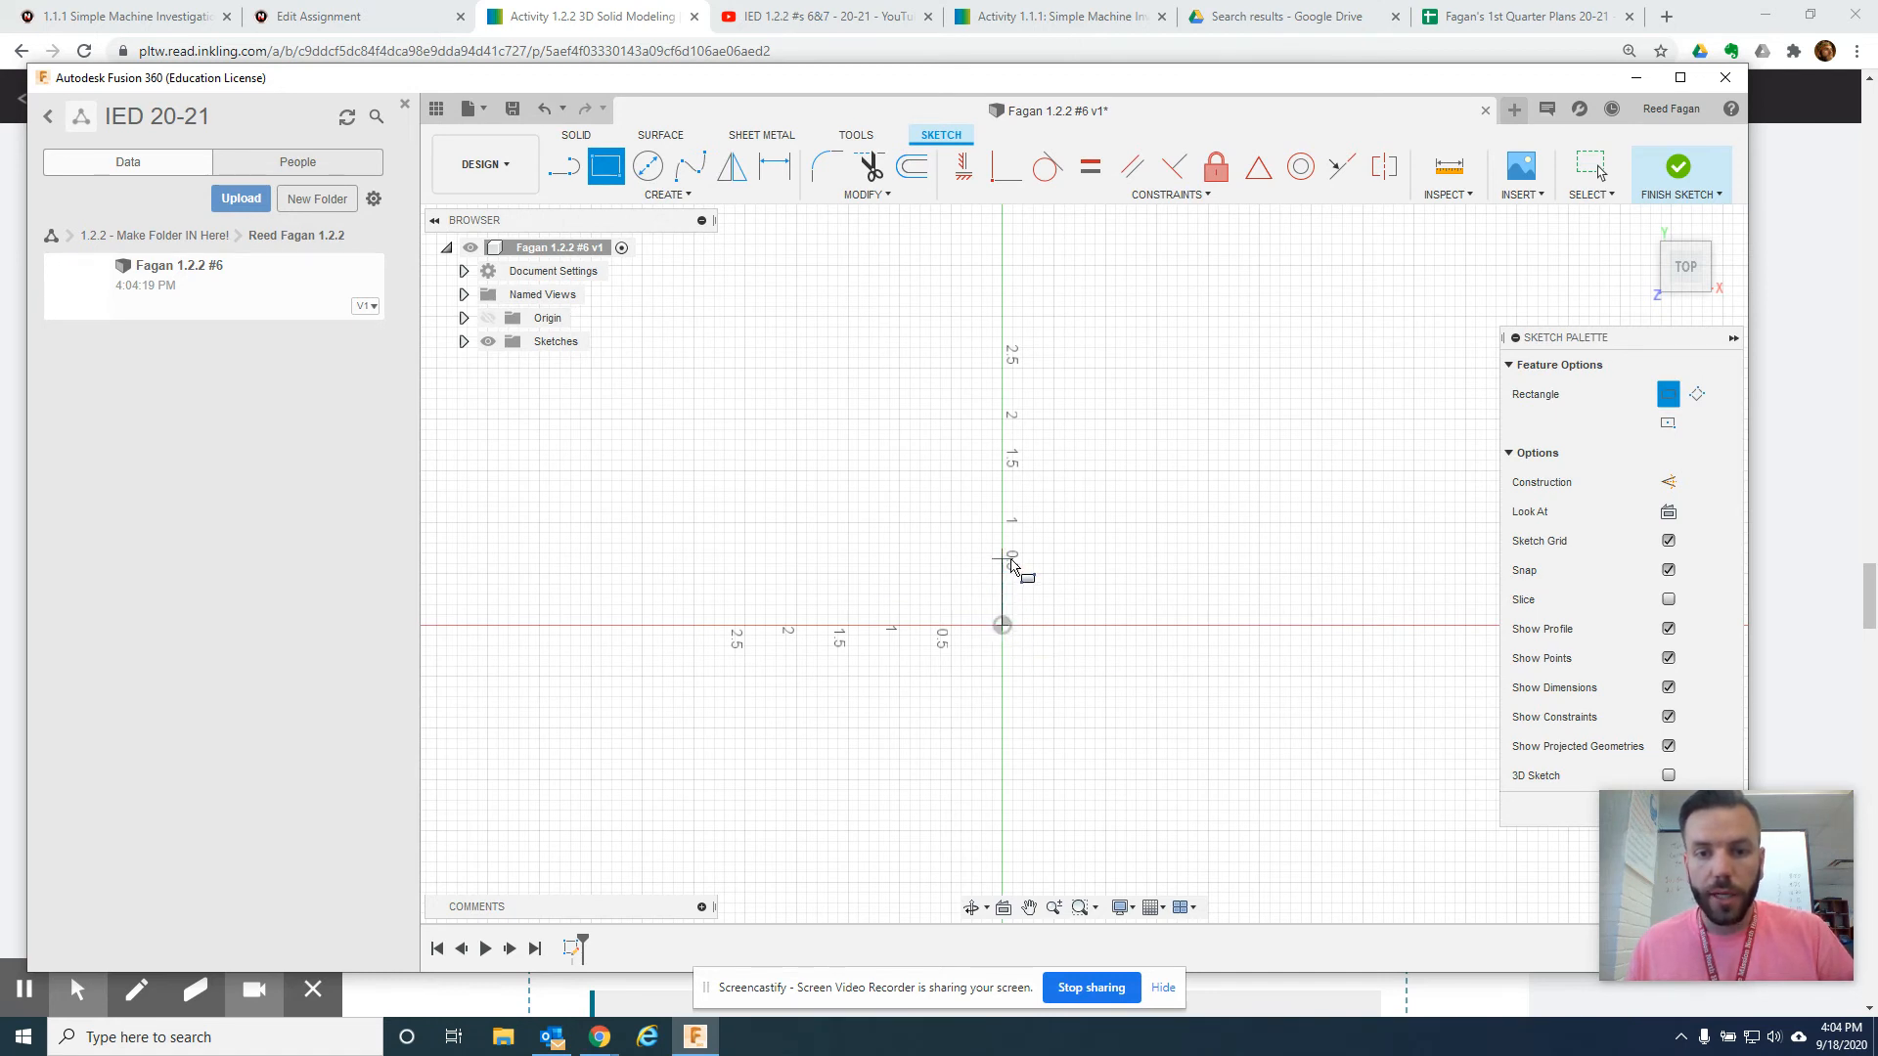
left_click_drag(1002, 624, 1168, 468)
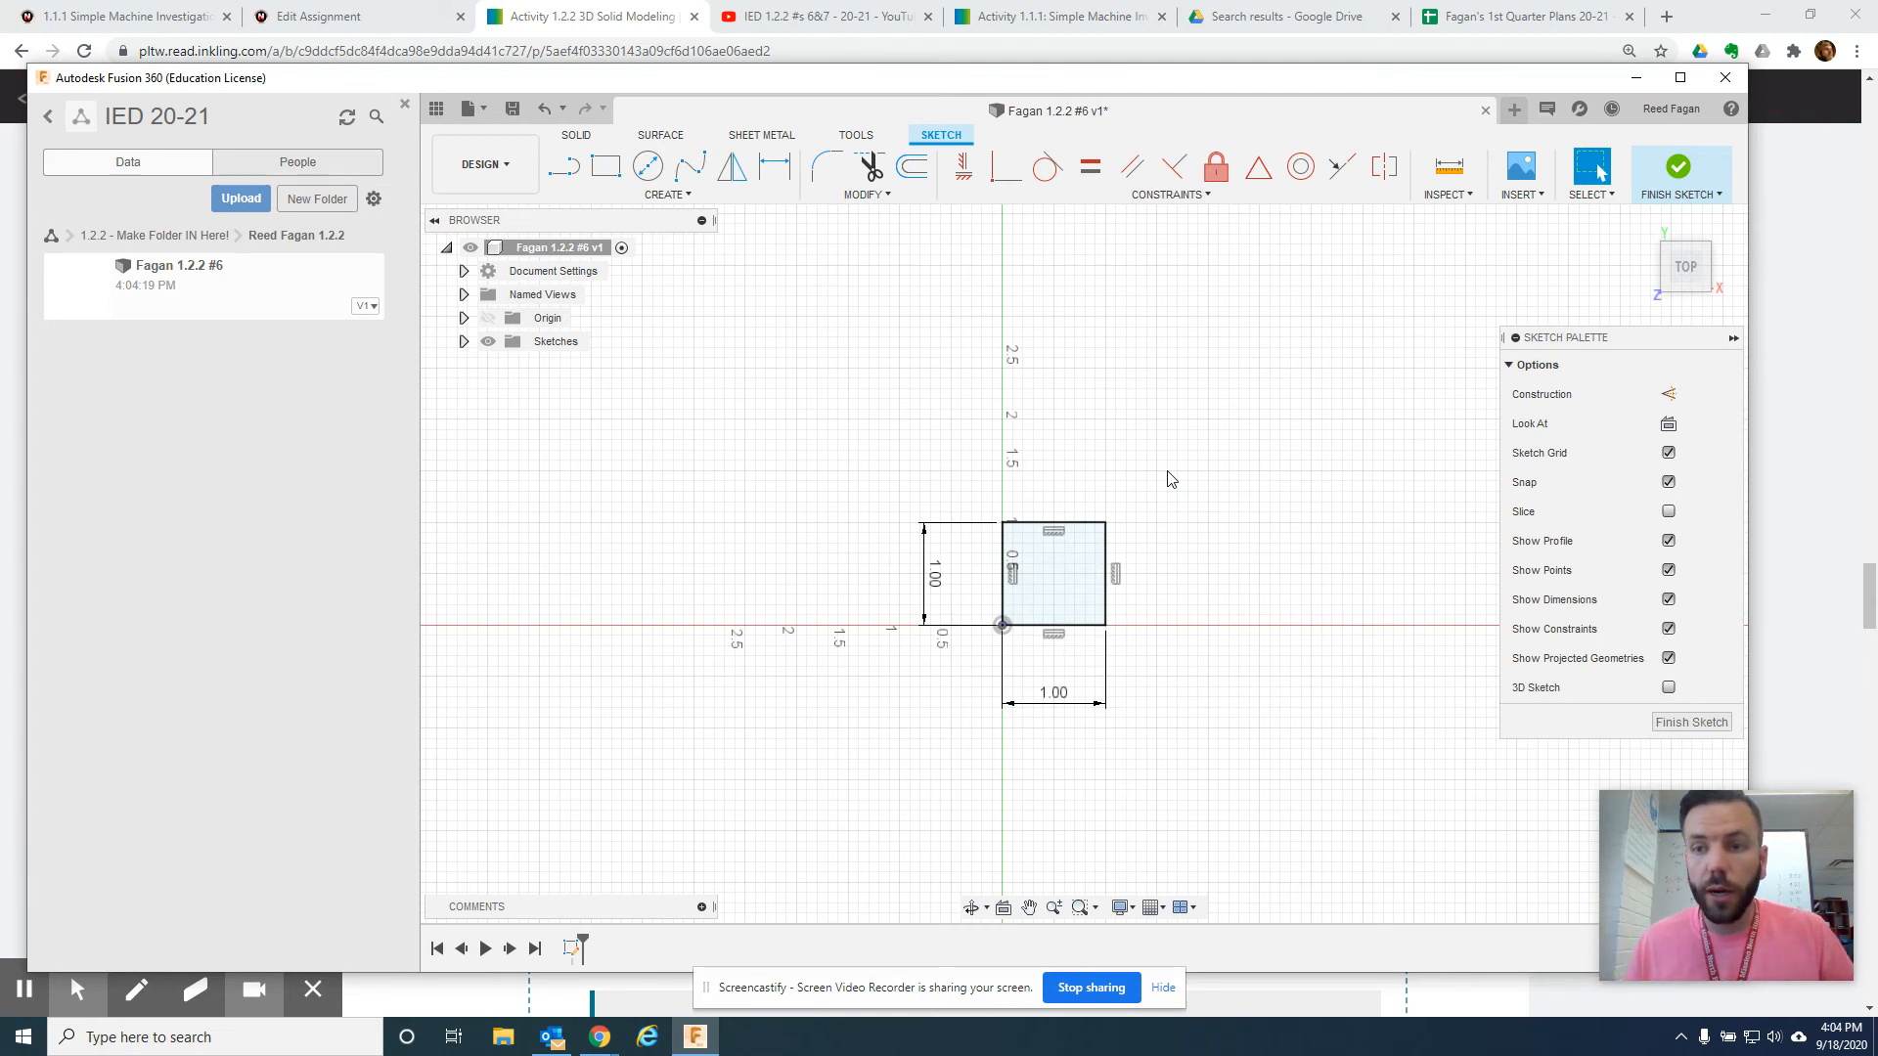
mouse_move(1677, 168)
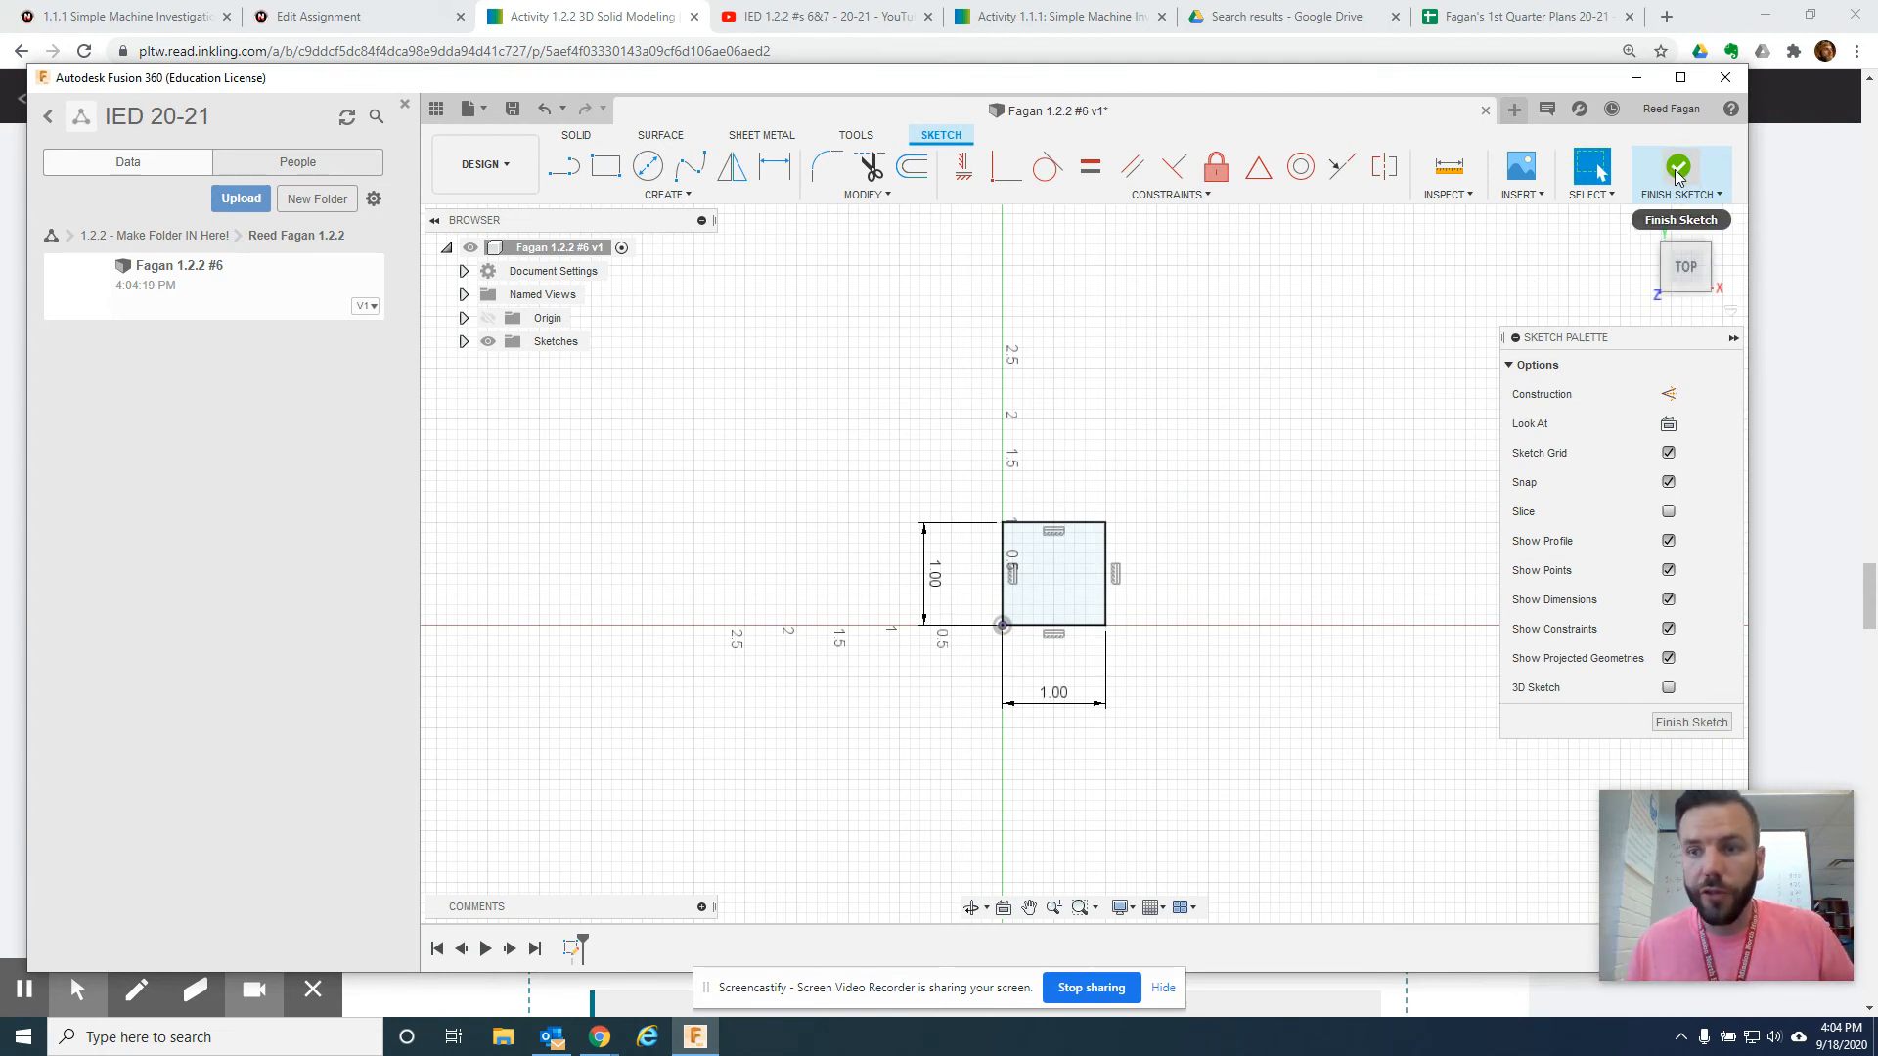
- Finish the sketch and extrude the square profile 1 in upward into a cube
left_click(1679, 166)
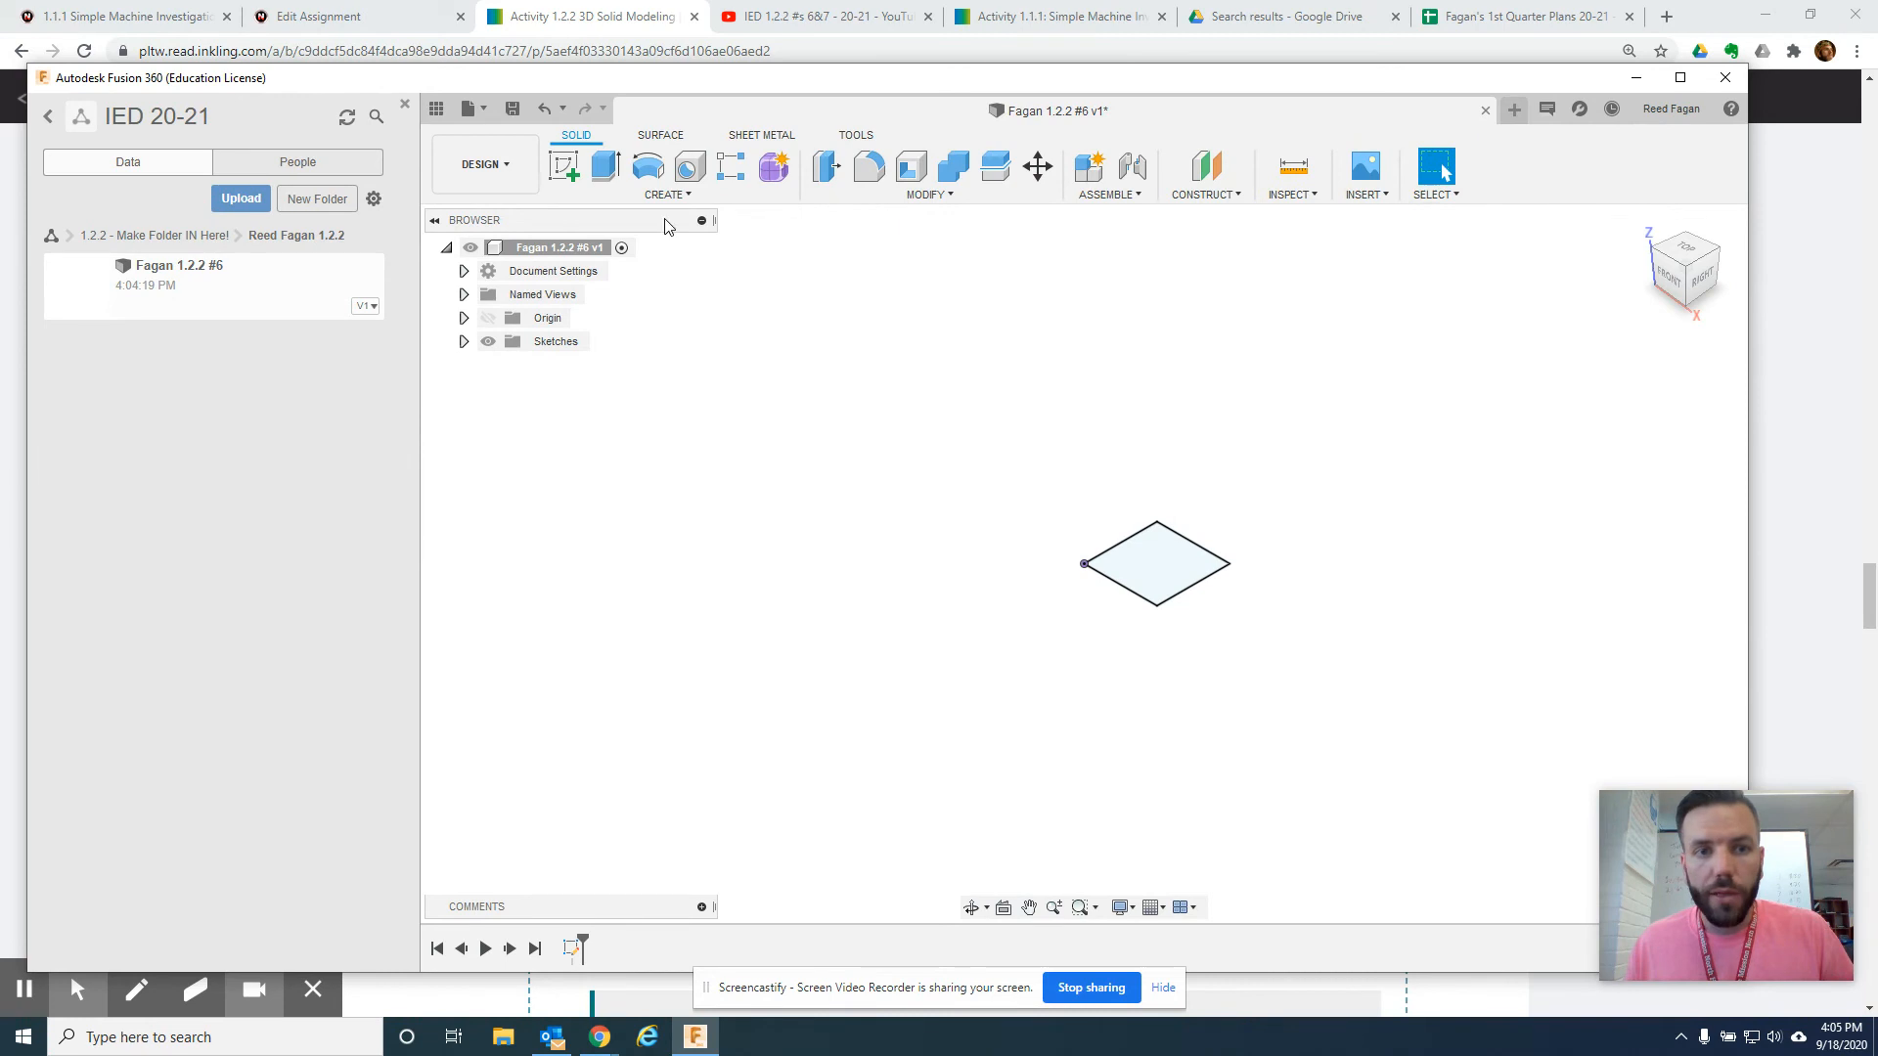
left_click(605, 167)
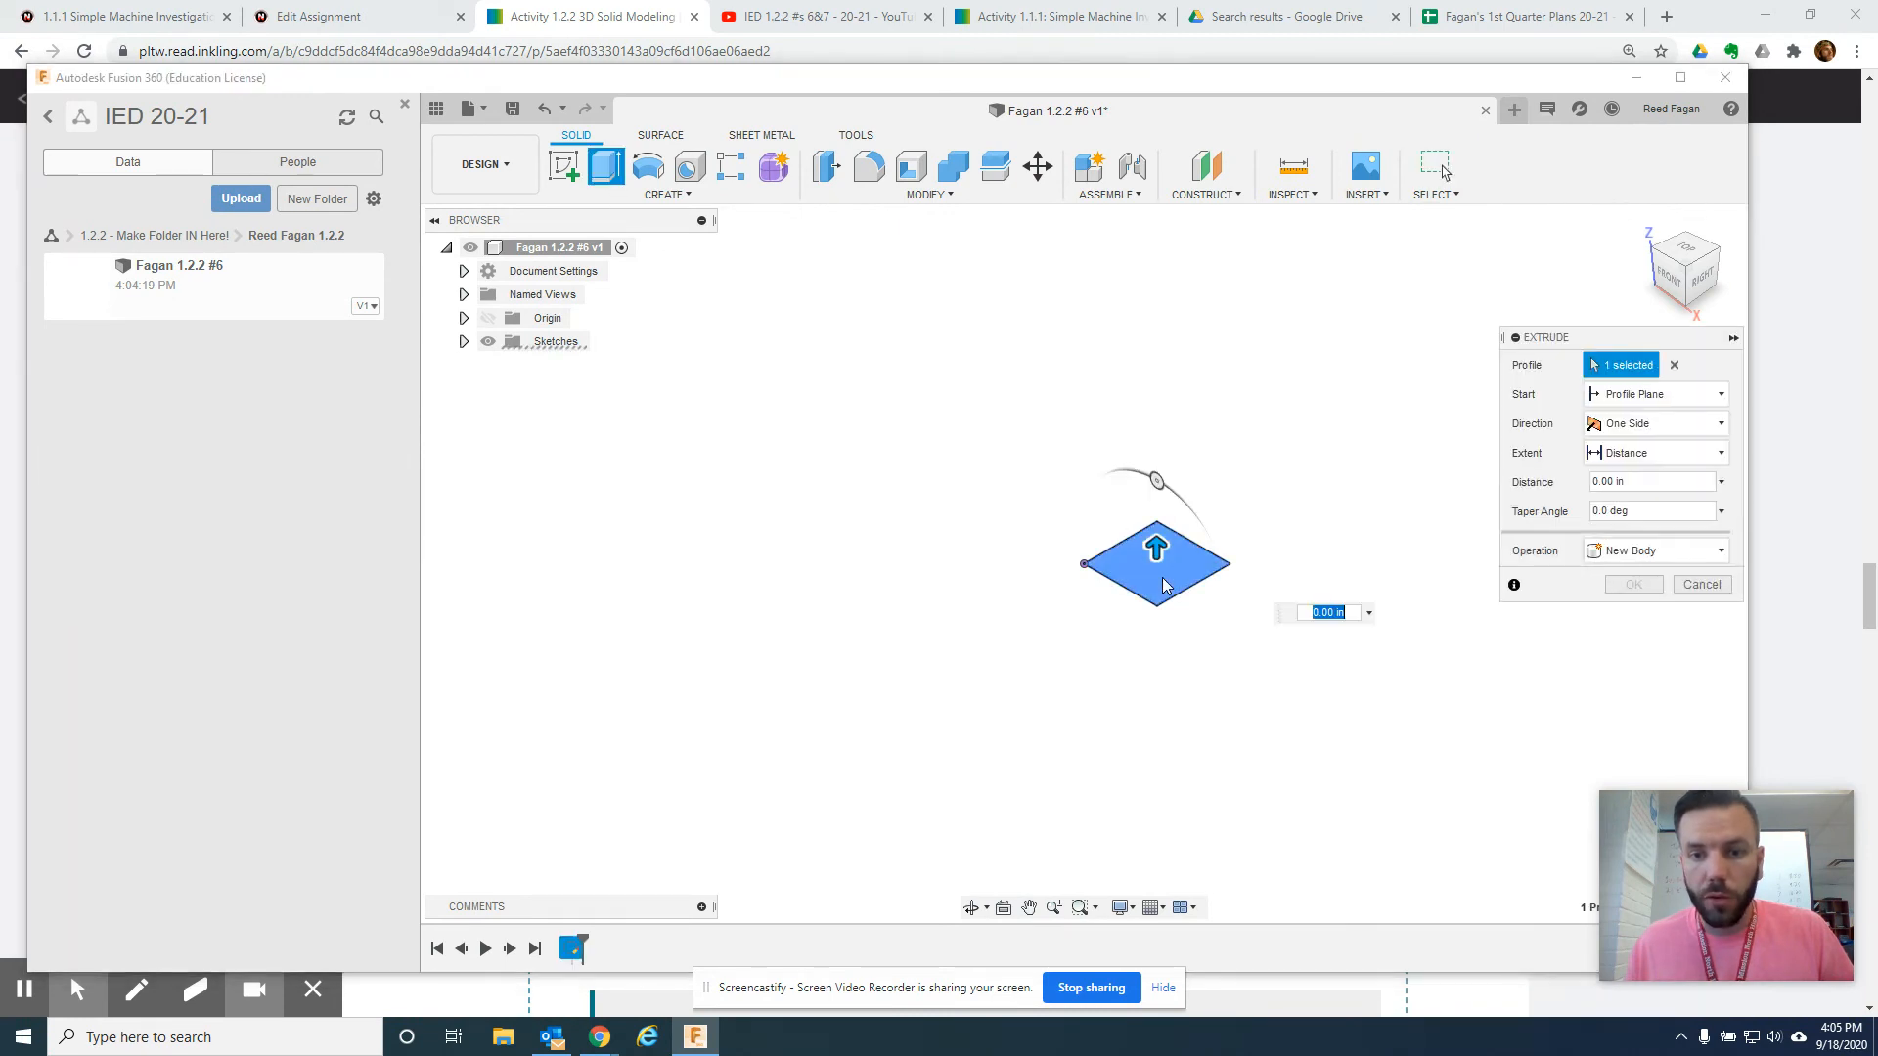
left_click_drag(1153, 550, 1156, 464)
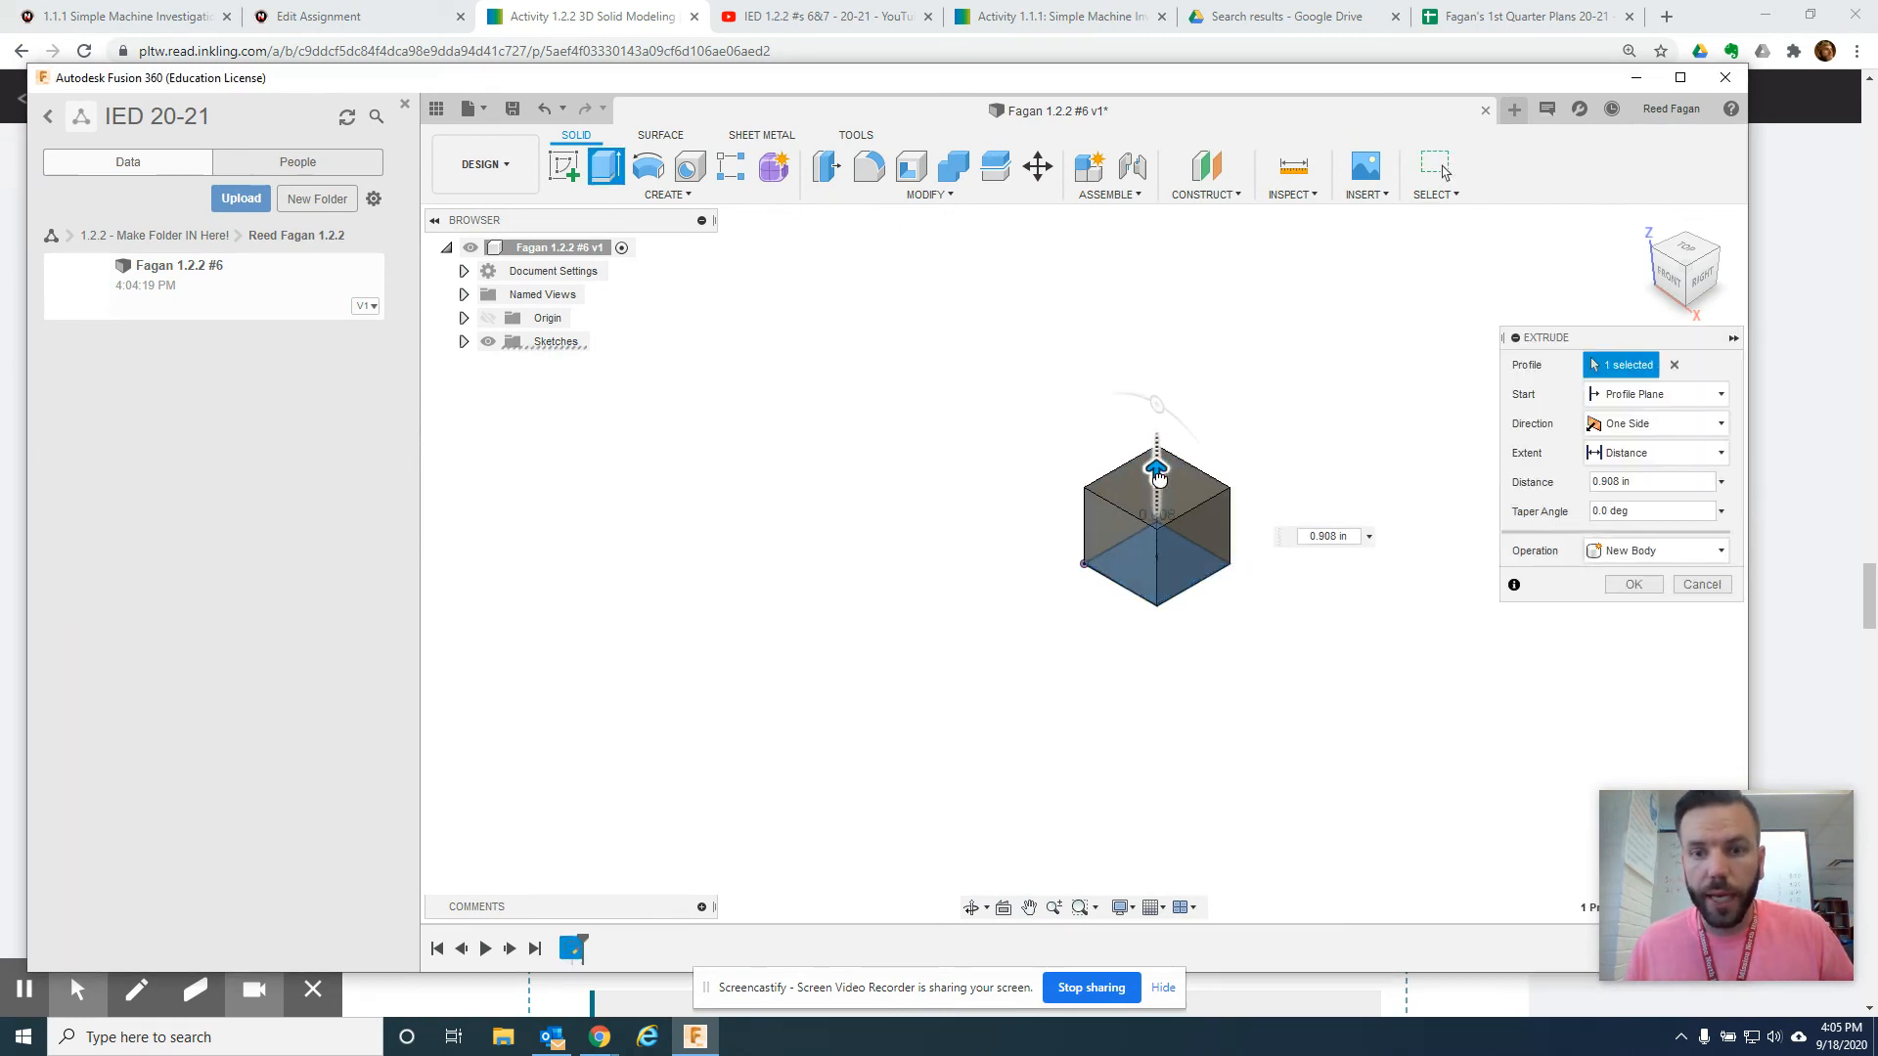
left_click(1324, 535)
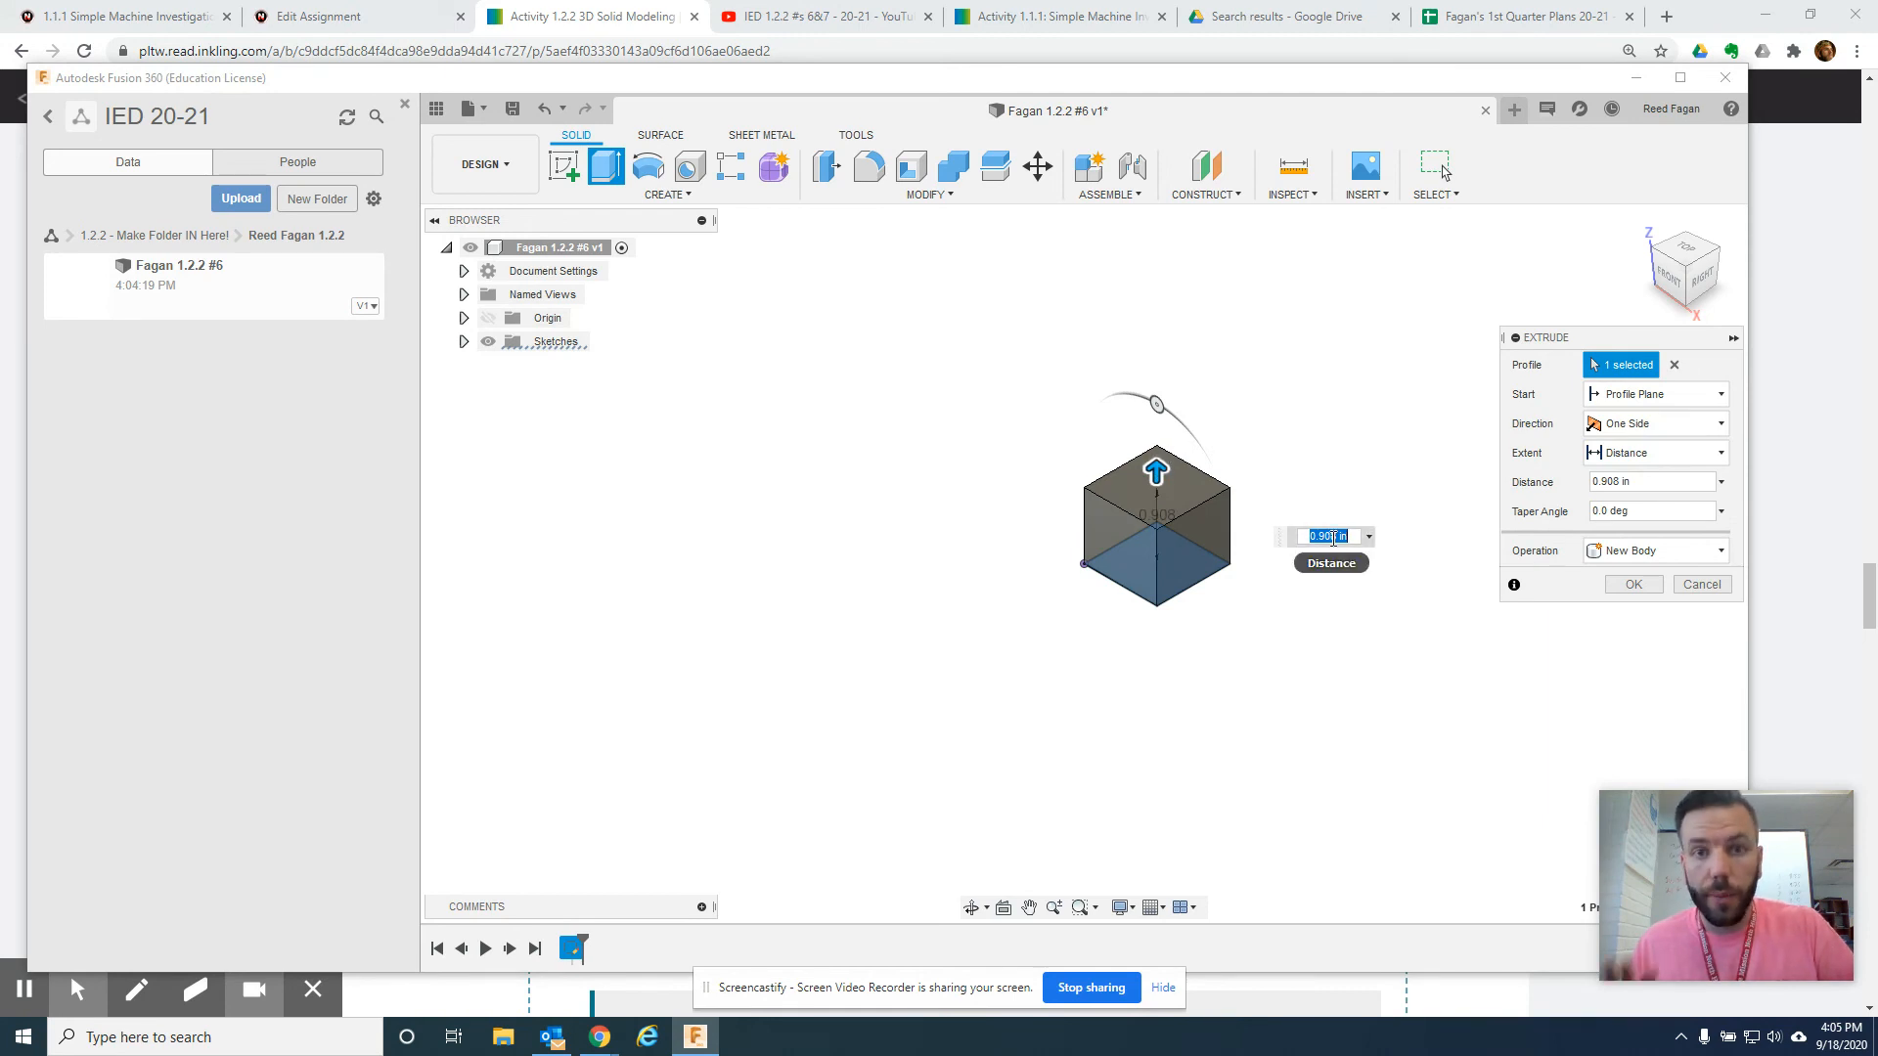
left_click(1631, 583)
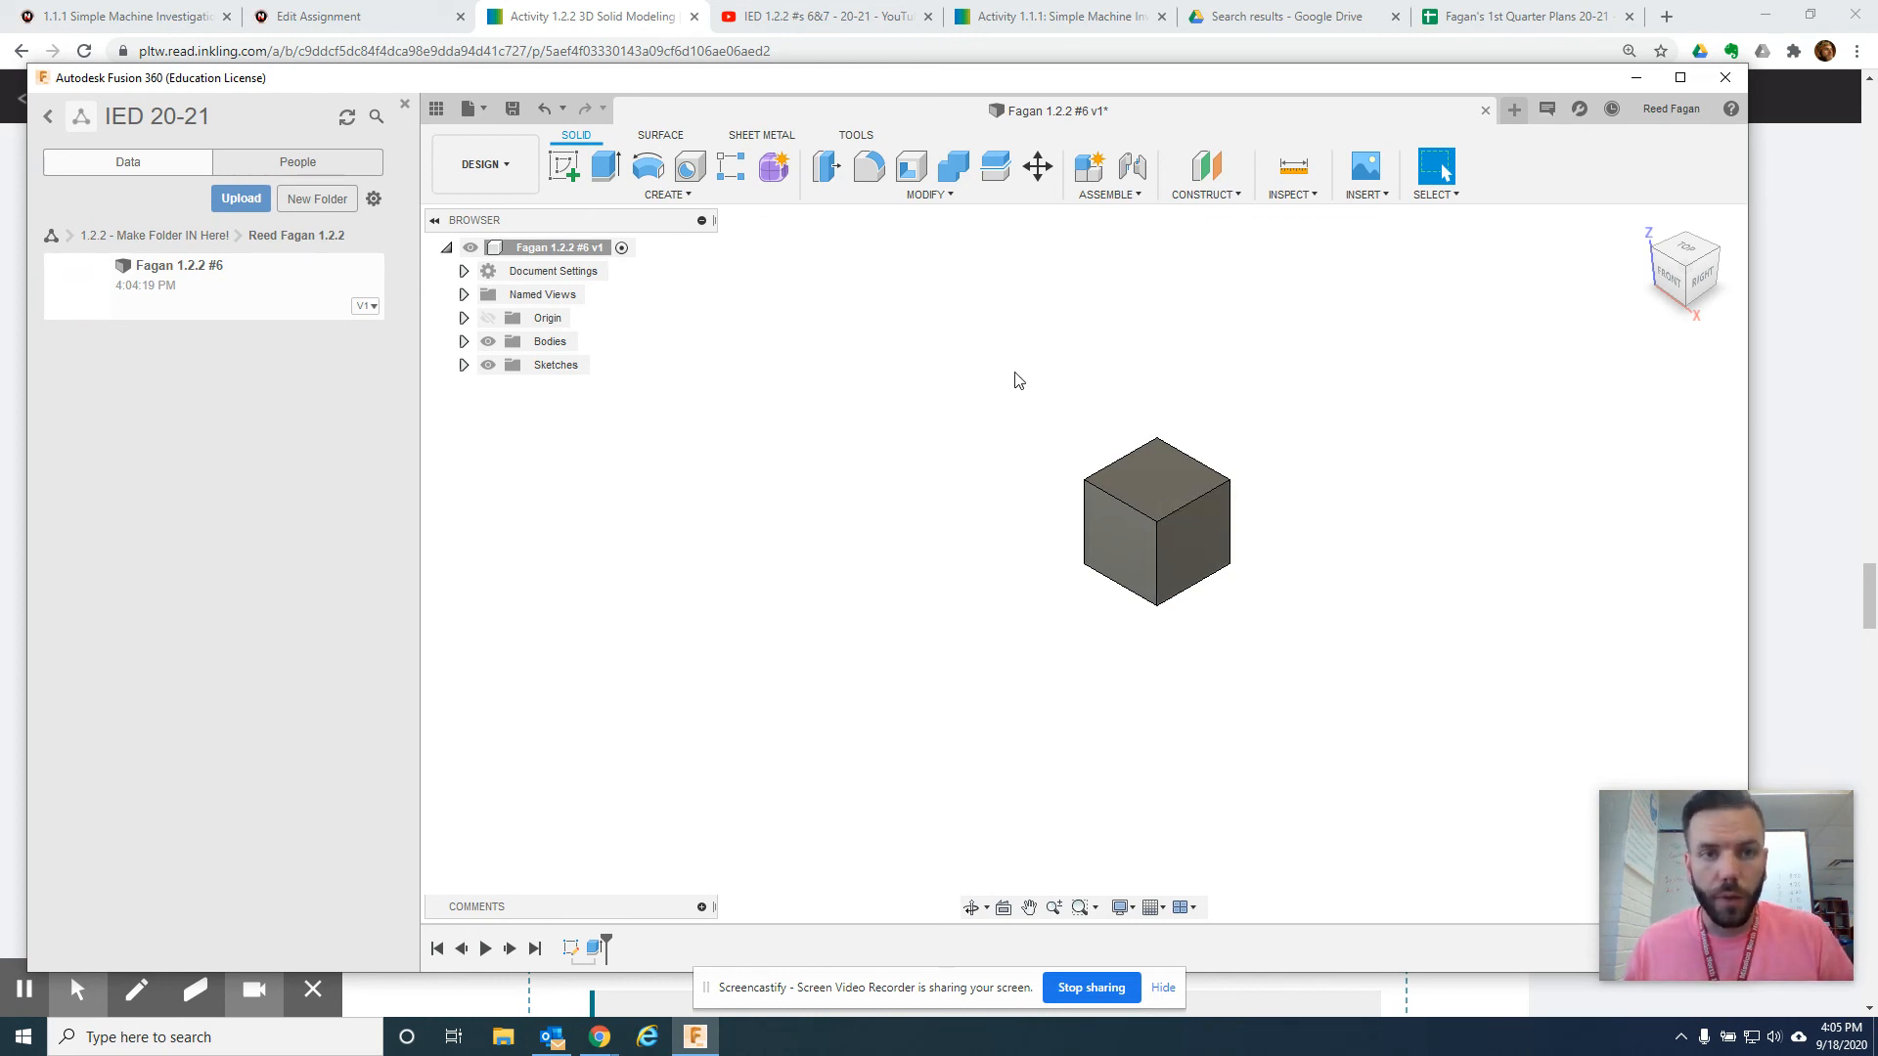
mouse_move(53, 892)
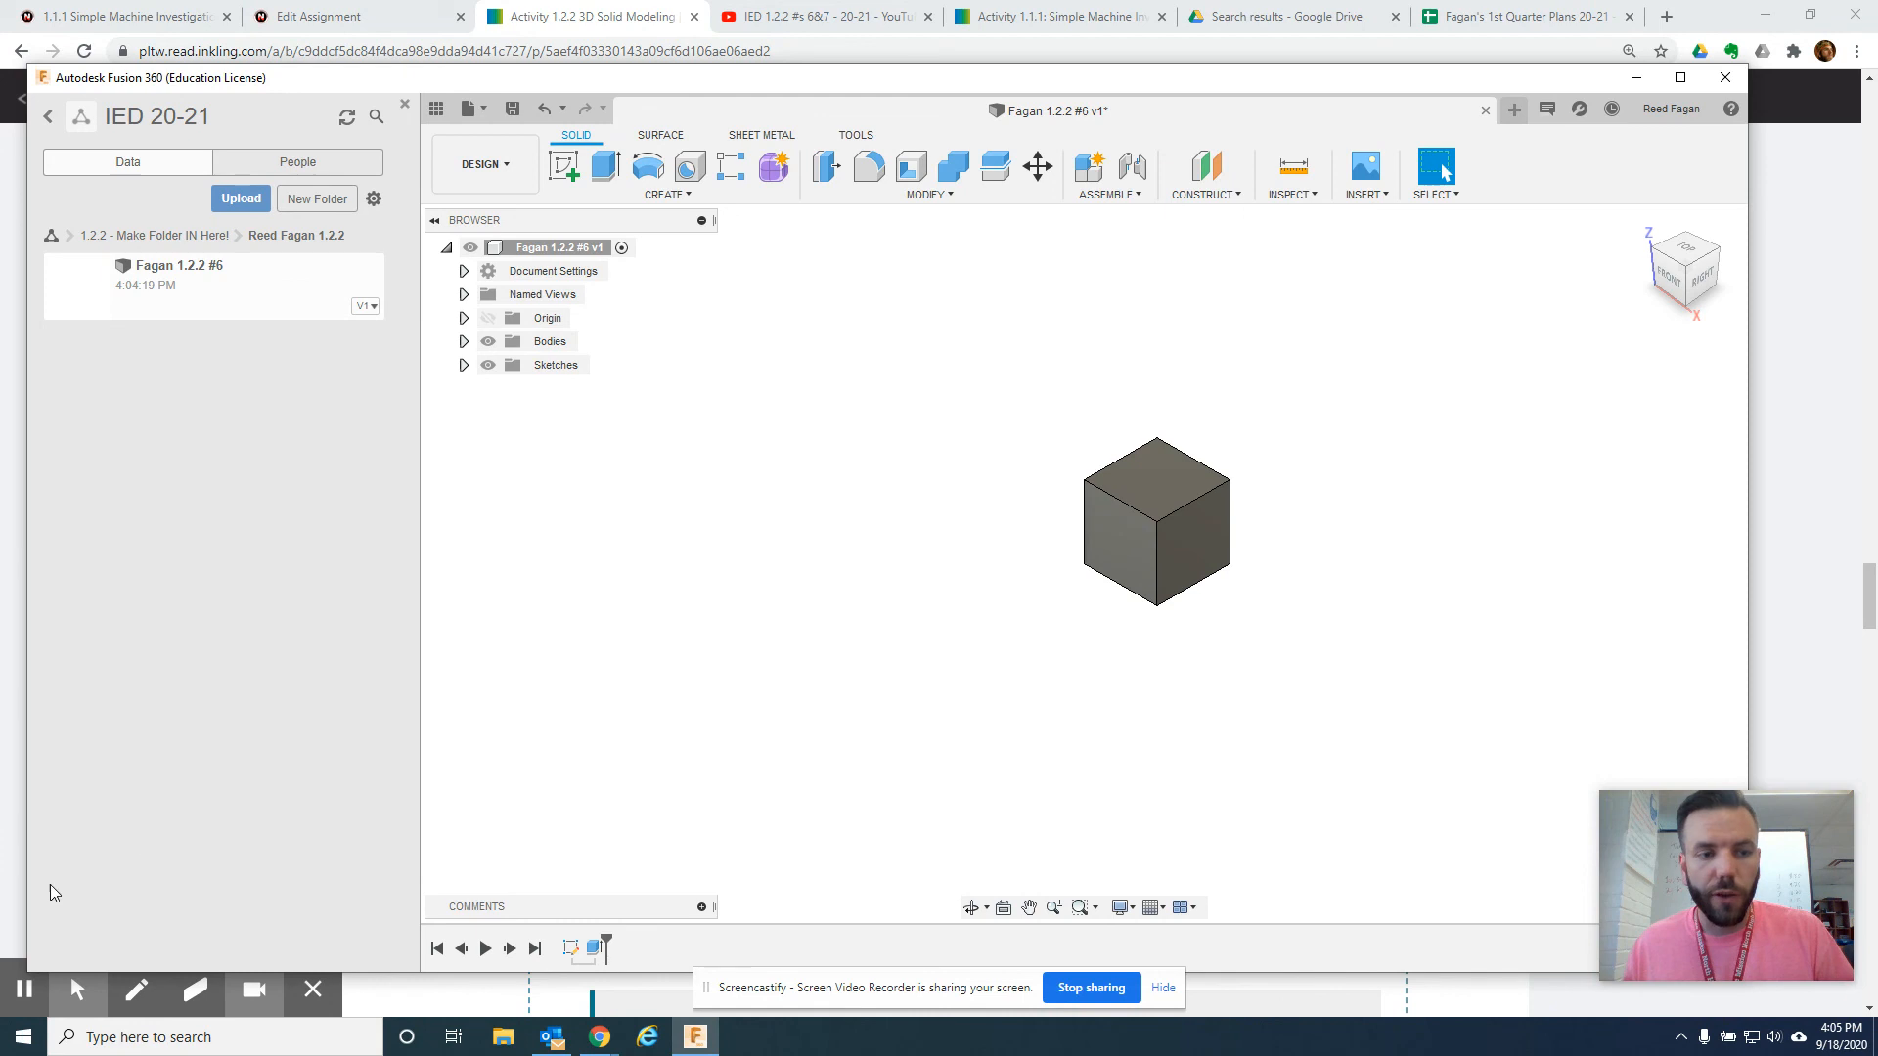